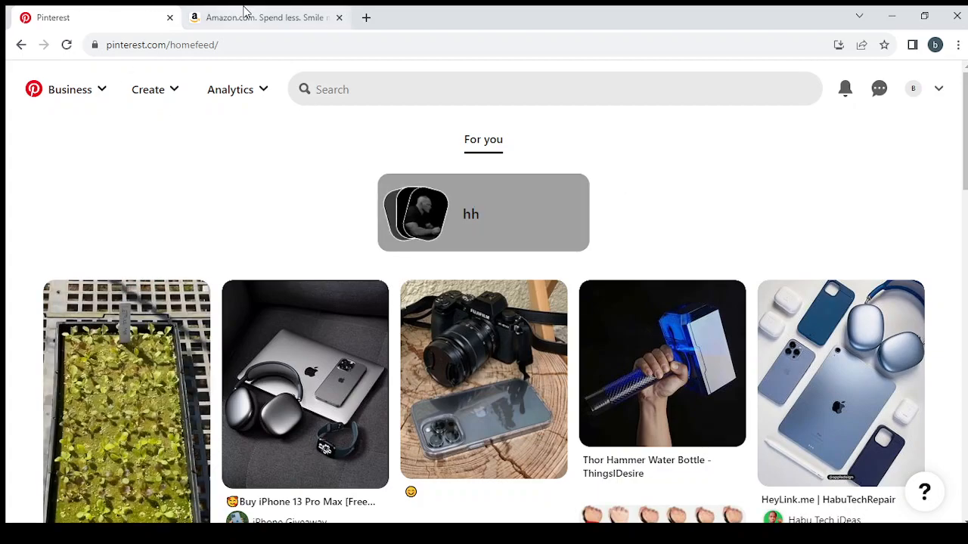
Switch from the Pinterest home feed to the Amazon browser tab
{"action": "left_click", "coordinate": [264, 17]}
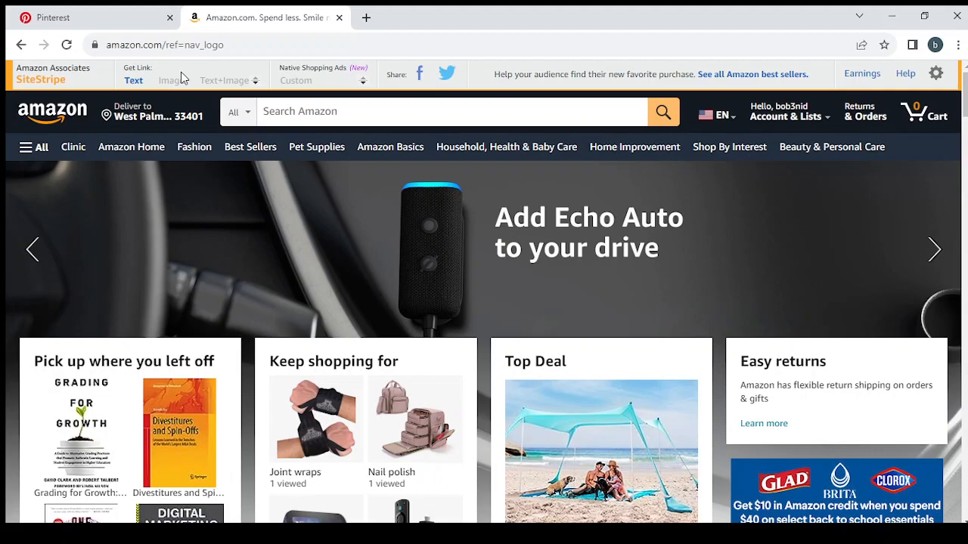
{"action": "mouse_move", "coordinate": [360, 342]}
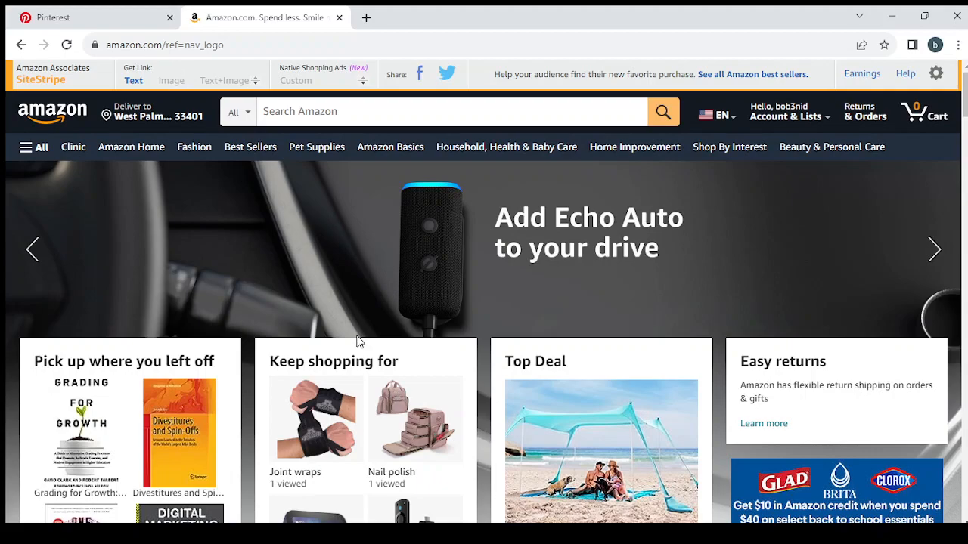
{"action": "mouse_move", "coordinate": [212, 77]}
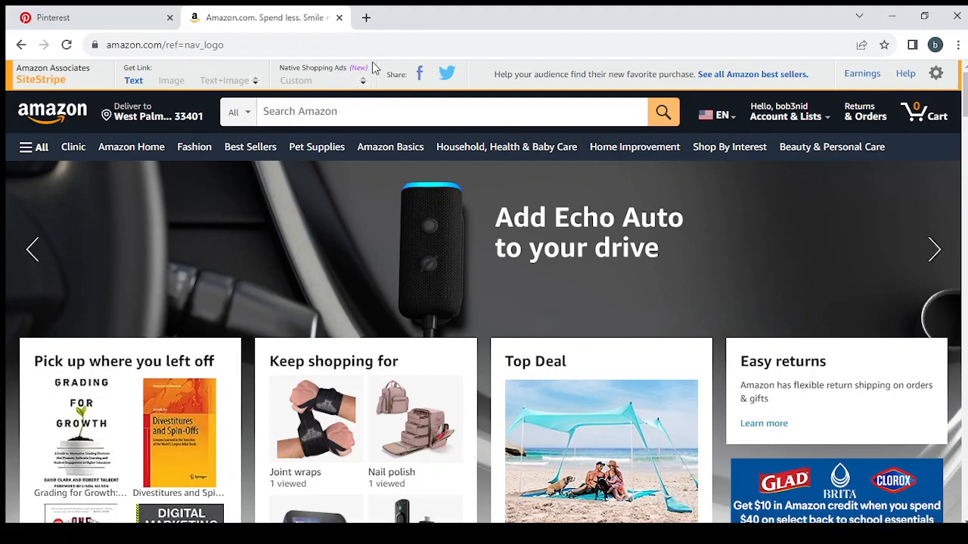
{"action": "mouse_move", "coordinate": [481, 62]}
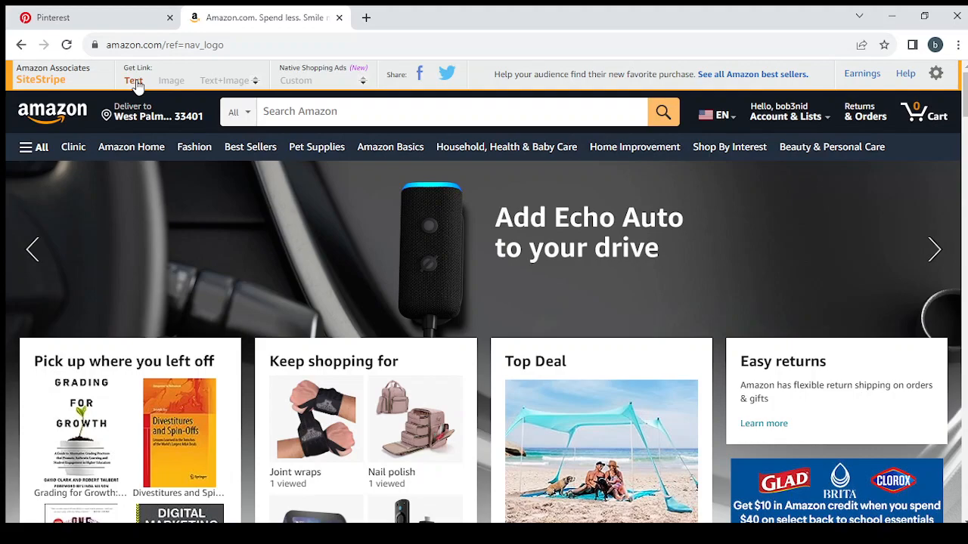
Generate a short Amazon associates text link for the homepage via SiteStripe
{"action": "left_click", "coordinate": [133, 80]}
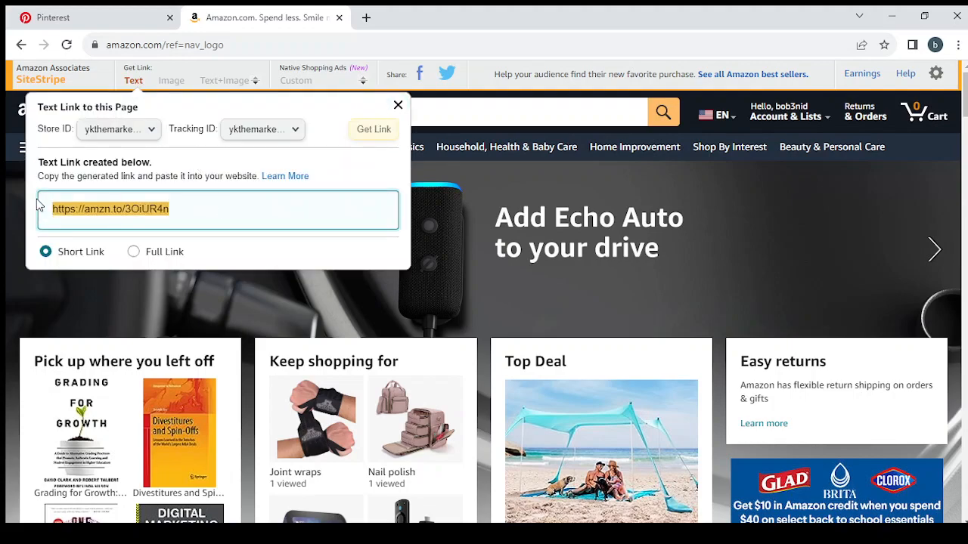
{"action": "mouse_move", "coordinate": [499, 303]}
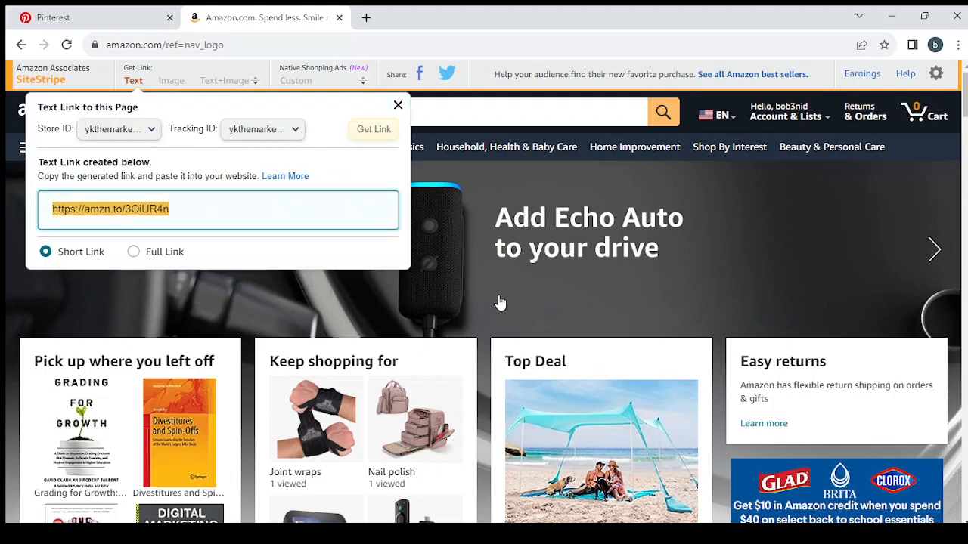
{"action": "mouse_move", "coordinate": [489, 310]}
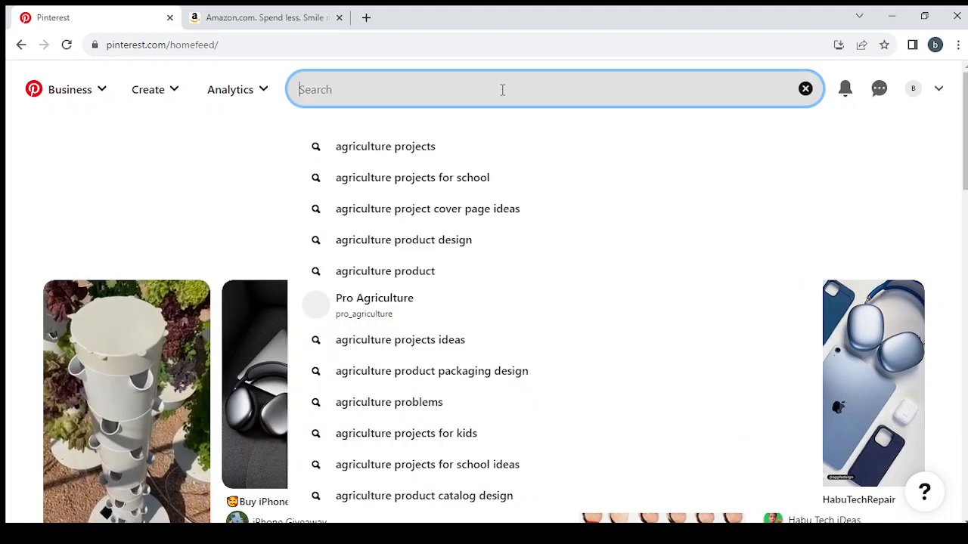
Search Pinterest for 'Green and Sustainable Living' and scroll through the results
{"action": "type", "text": "Green and Sustainable Living"}
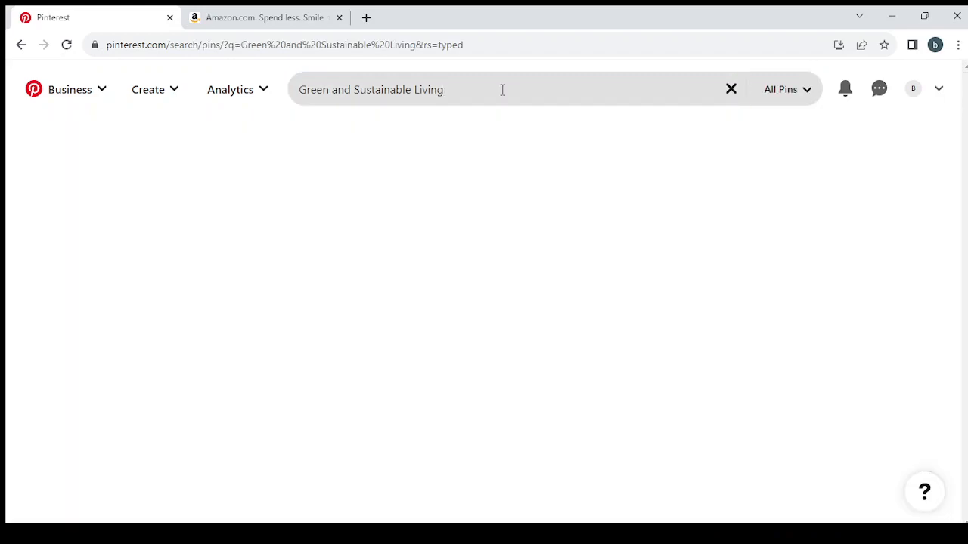
{"action": "key", "text": "Enter"}
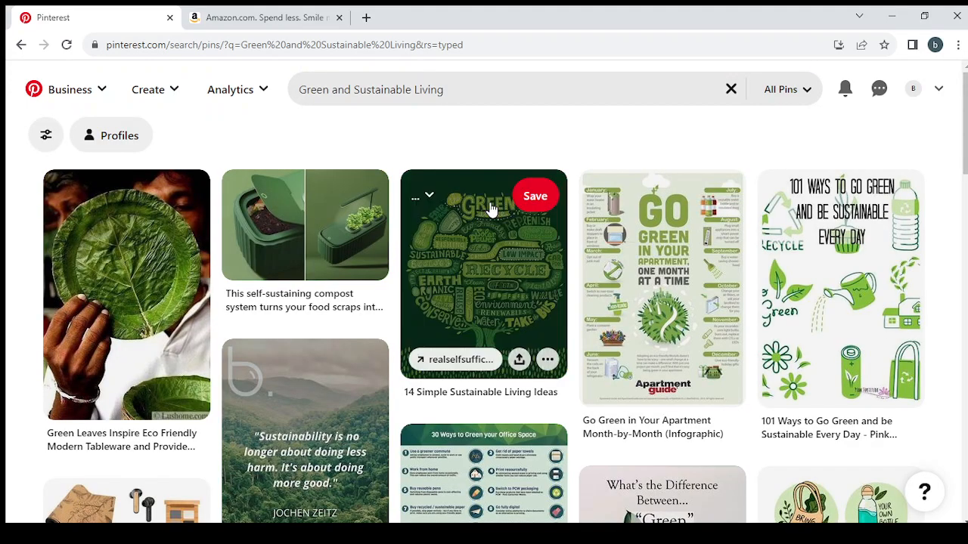
{"action": "mouse_move", "coordinate": [874, 160]}
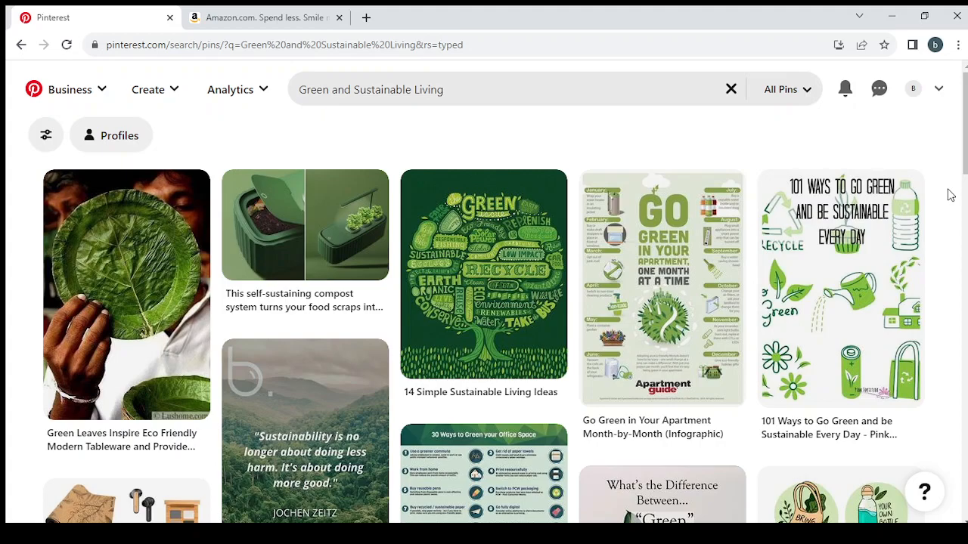
{"action": "scroll", "scroll_direction": "down", "scroll_amount": 3}
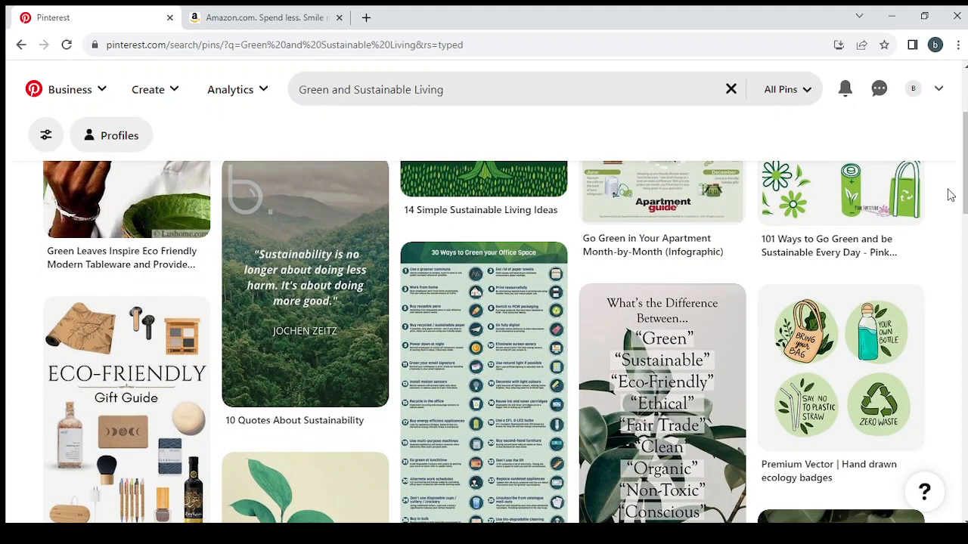
{"action": "scroll", "scroll_direction": "down", "scroll_amount": 3}
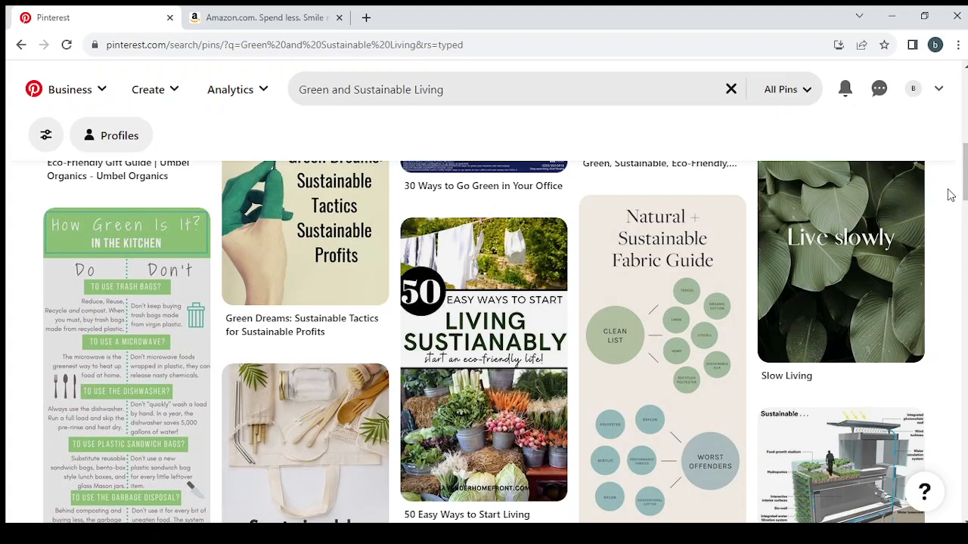
{"action": "scroll", "scroll_direction": "down", "scroll_amount": 3}
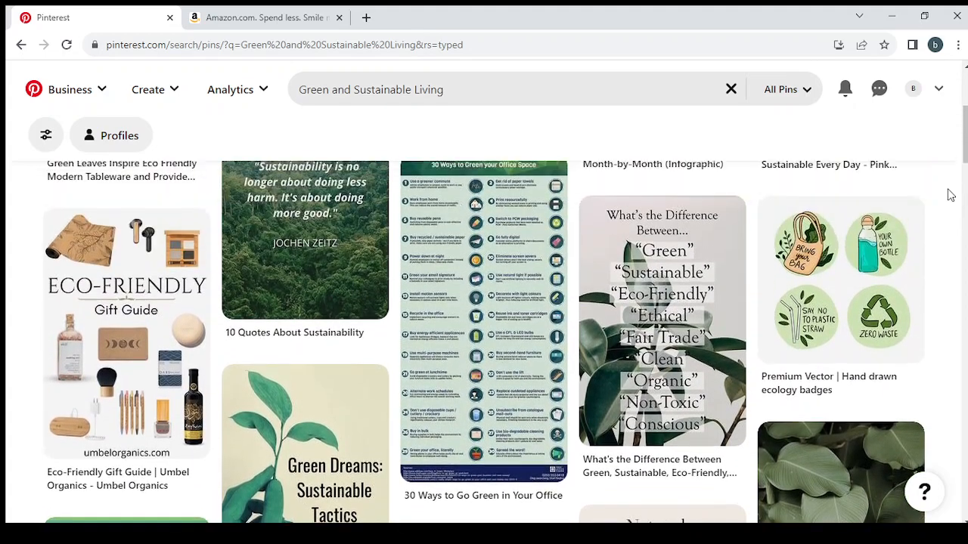
{"action": "scroll", "scroll_direction": "up", "scroll_amount": 3}
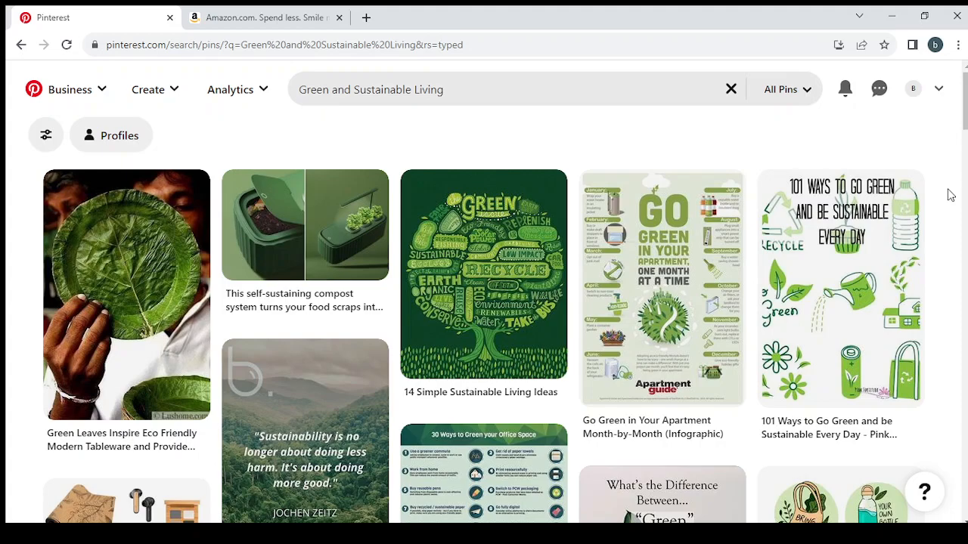
{"action": "mouse_move", "coordinate": [699, 165]}
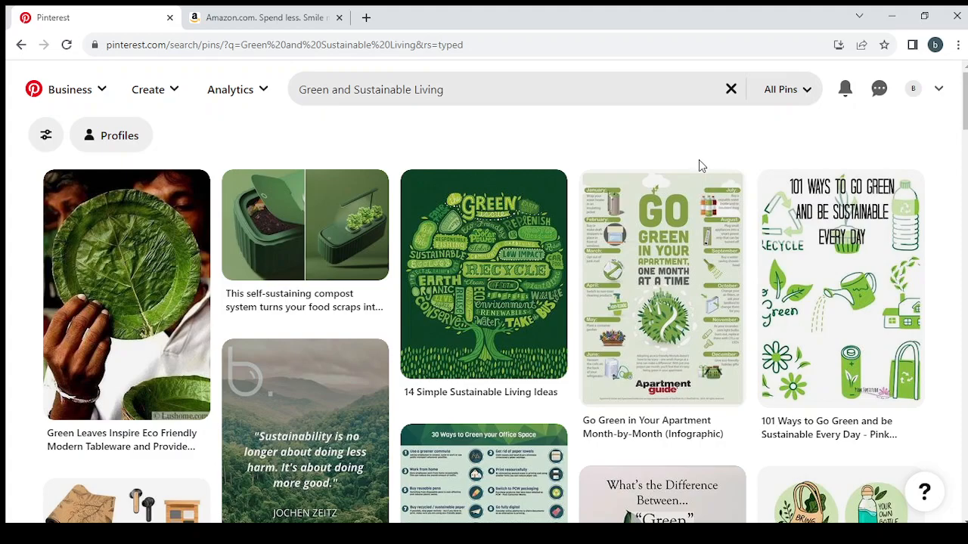
{"action": "mouse_move", "coordinate": [498, 130]}
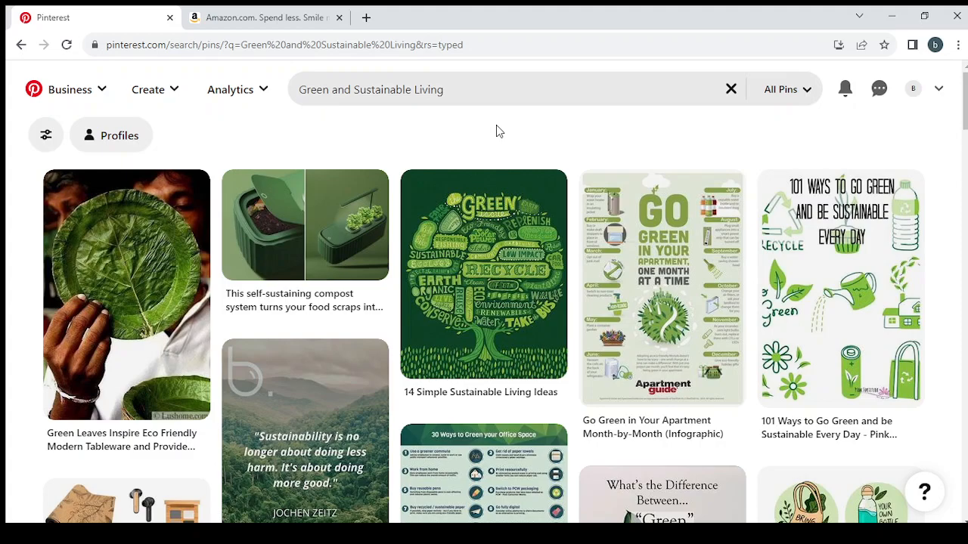
{"action": "mouse_move", "coordinate": [868, 162]}
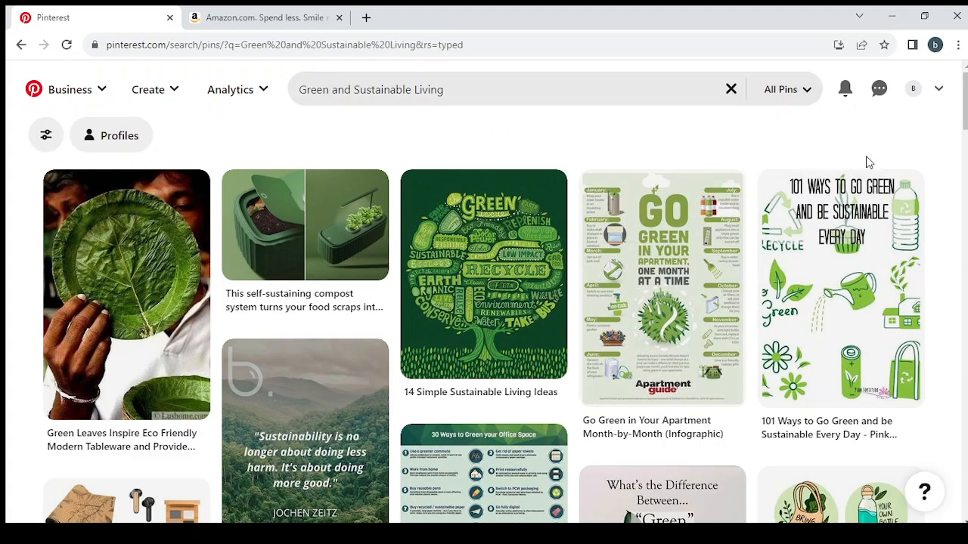
{"action": "mouse_move", "coordinate": [955, 204]}
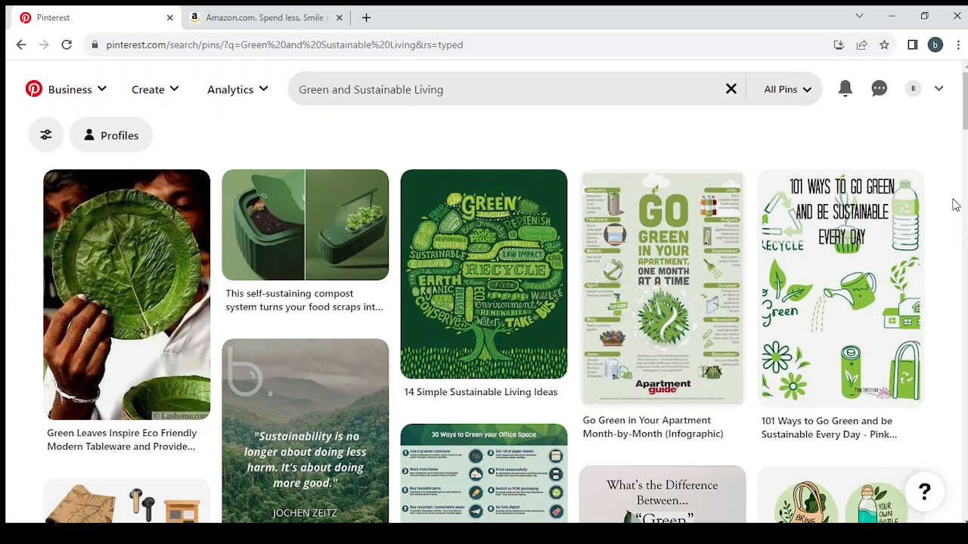
{"action": "mouse_move", "coordinate": [402, 134]}
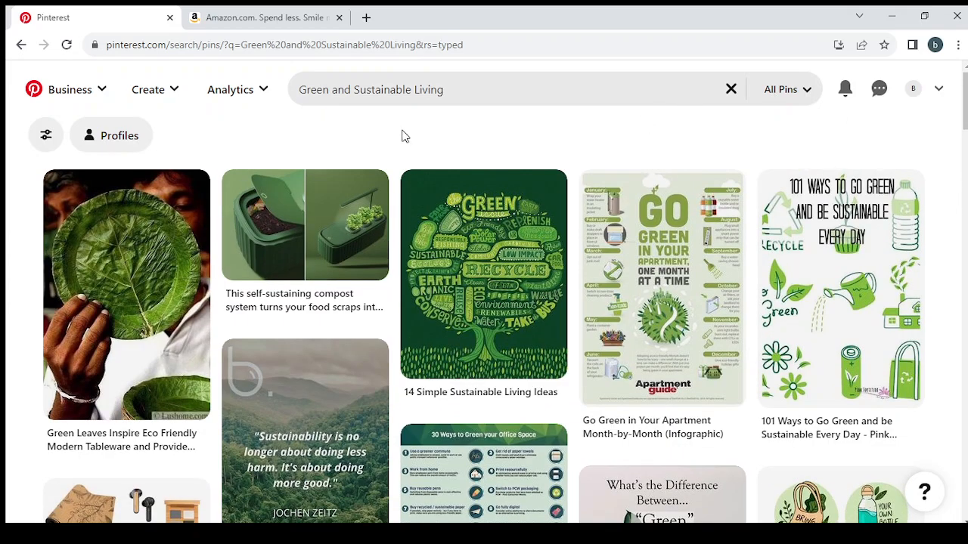
{"action": "mouse_move", "coordinate": [831, 119]}
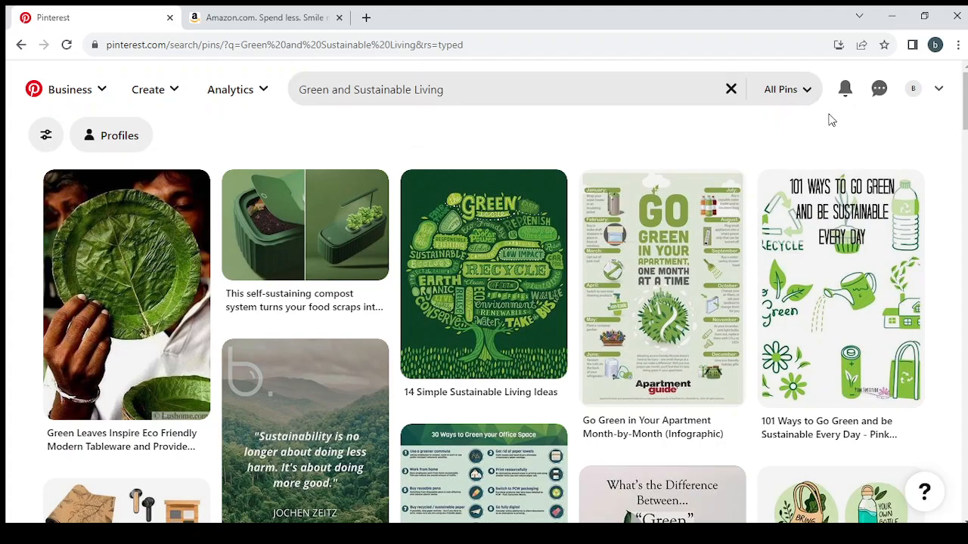
{"action": "scroll", "scroll_direction": "down", "scroll_amount": 3}
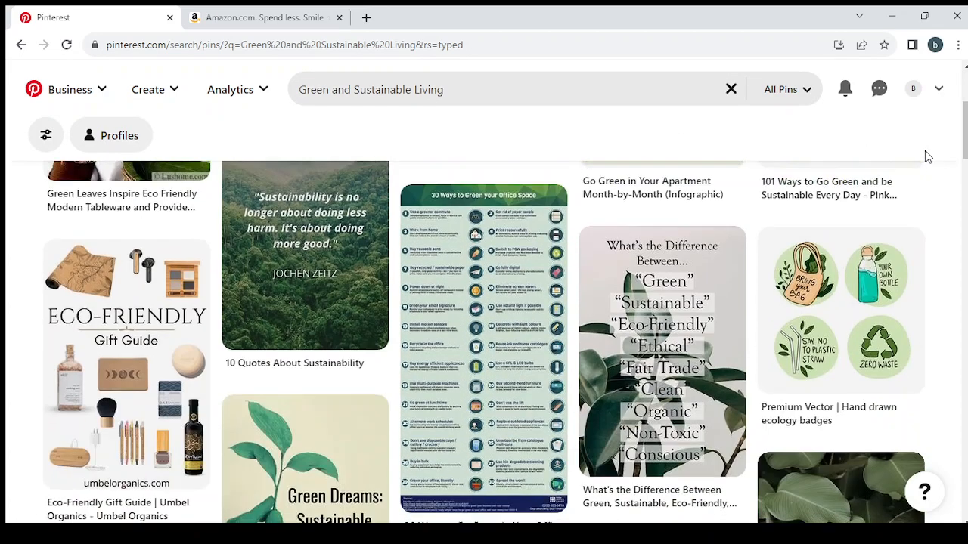
{"action": "scroll", "scroll_direction": "down", "scroll_amount": 3}
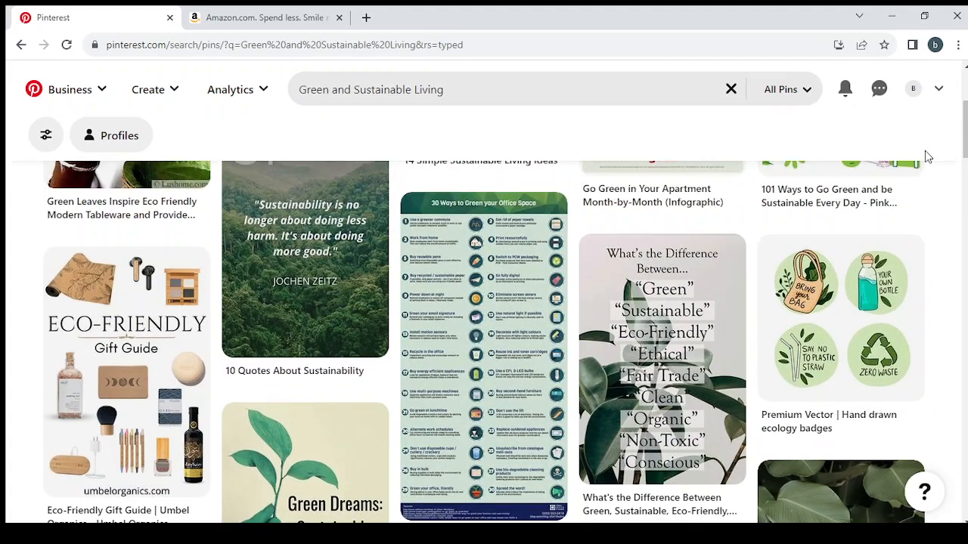
{"action": "scroll", "scroll_direction": "down", "scroll_amount": 3}
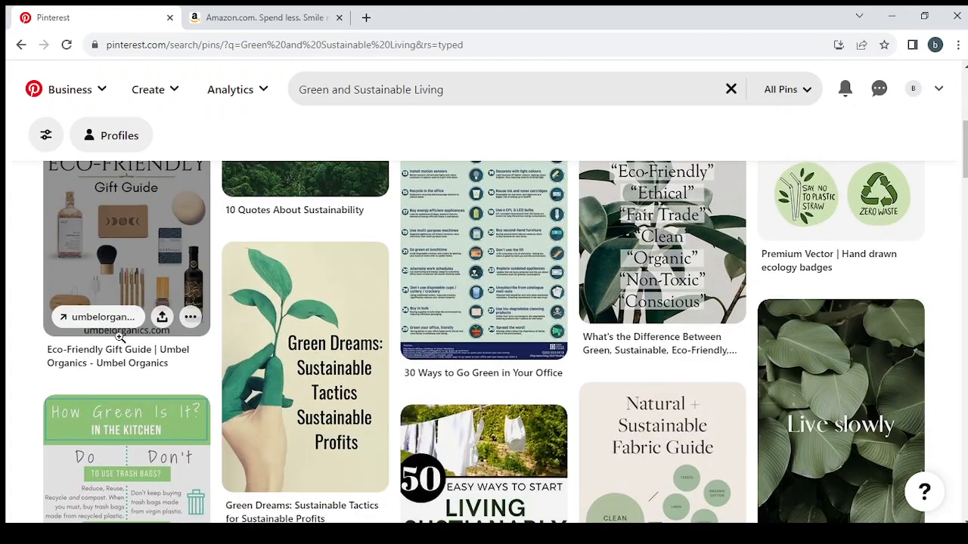
{"action": "scroll", "scroll_direction": "down", "scroll_amount": 3}
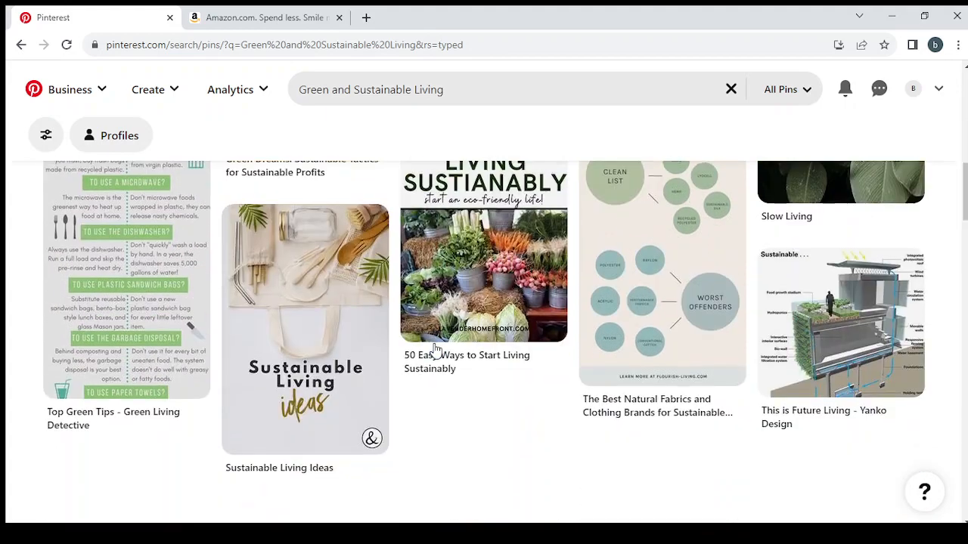
{"action": "scroll", "scroll_direction": "down", "scroll_amount": 3}
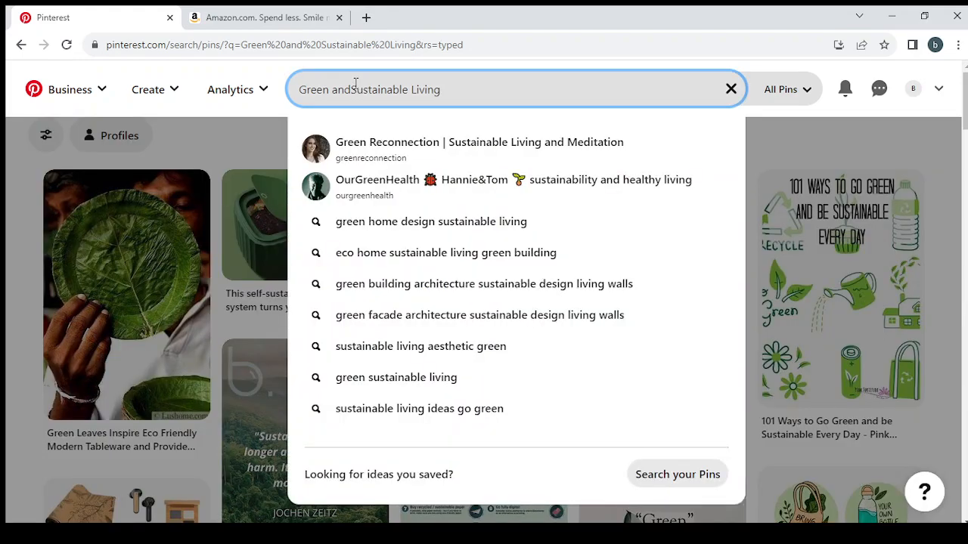
{"action": "type", "text": "Sustainable Living"}
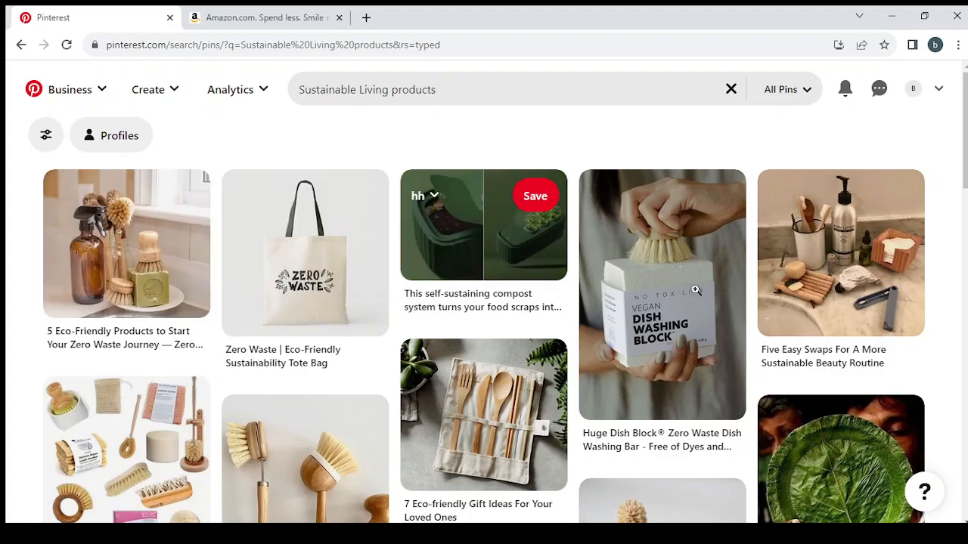
{"action": "scroll", "scroll_direction": "down", "scroll_amount": 3}
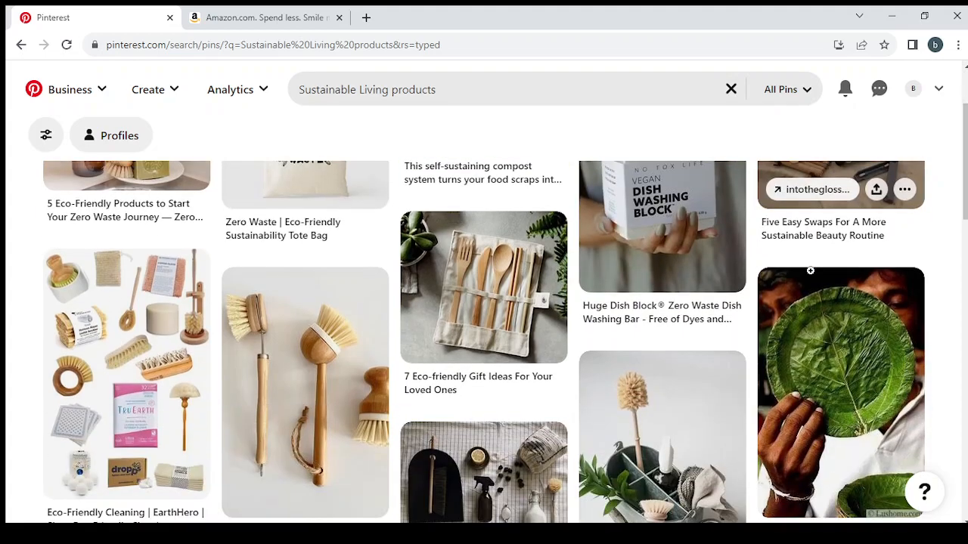
{"action": "scroll", "scroll_direction": "down", "scroll_amount": 3}
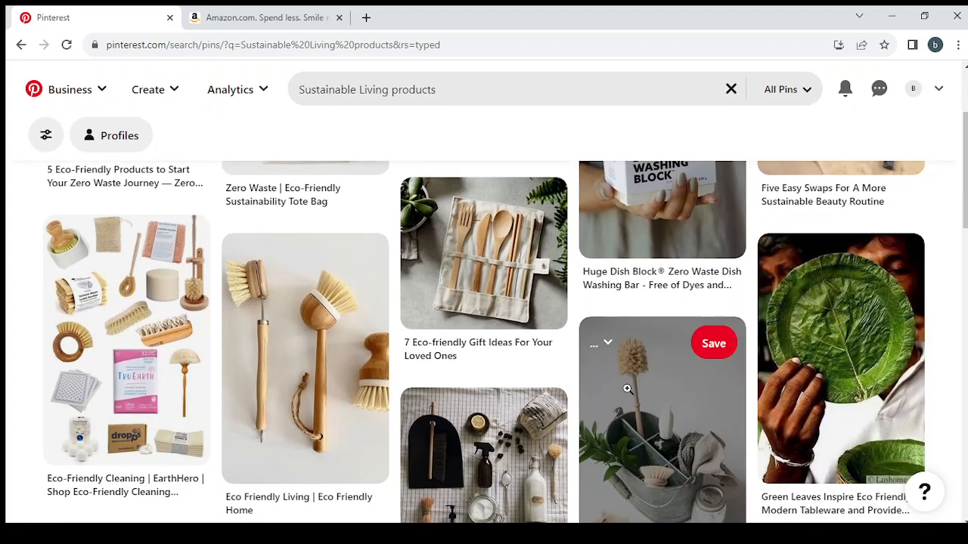
{"action": "scroll", "scroll_direction": "down", "scroll_amount": 3}
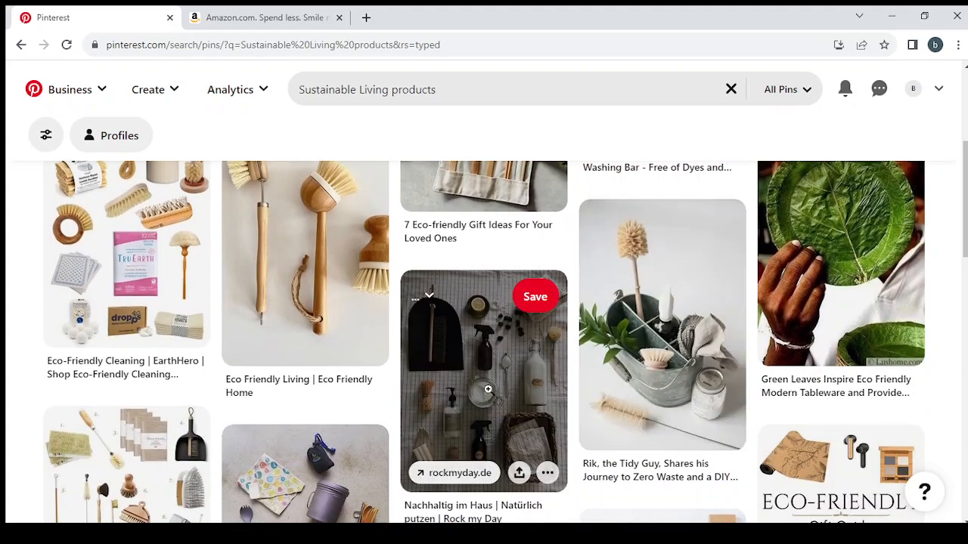
{"action": "scroll", "scroll_direction": "down", "scroll_amount": 3}
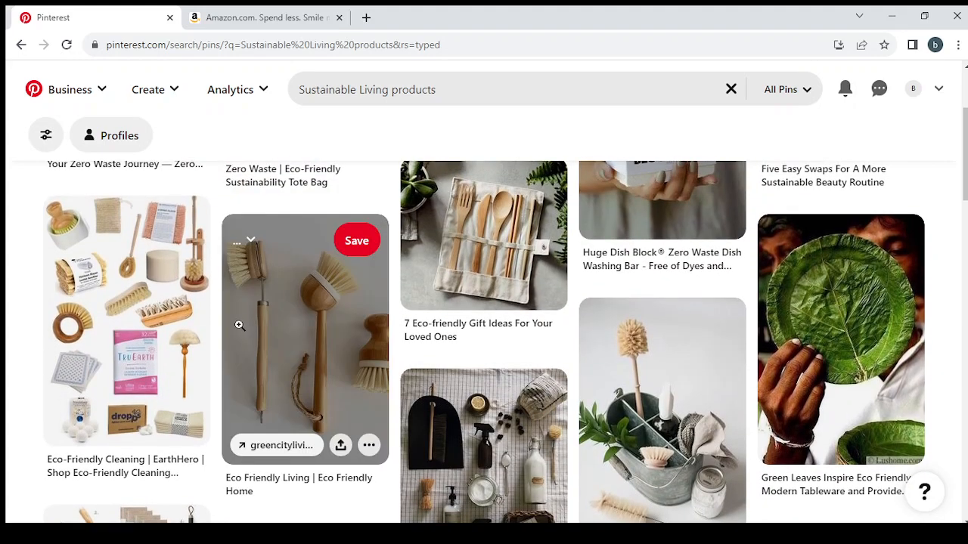
{"action": "scroll", "scroll_direction": "down", "scroll_amount": 3}
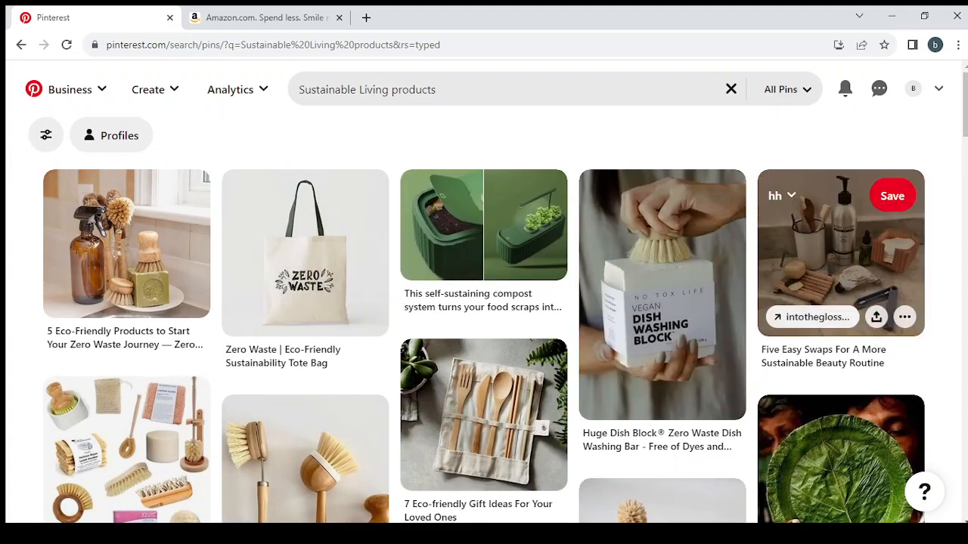
{"action": "scroll", "scroll_direction": "down", "scroll_amount": 3}
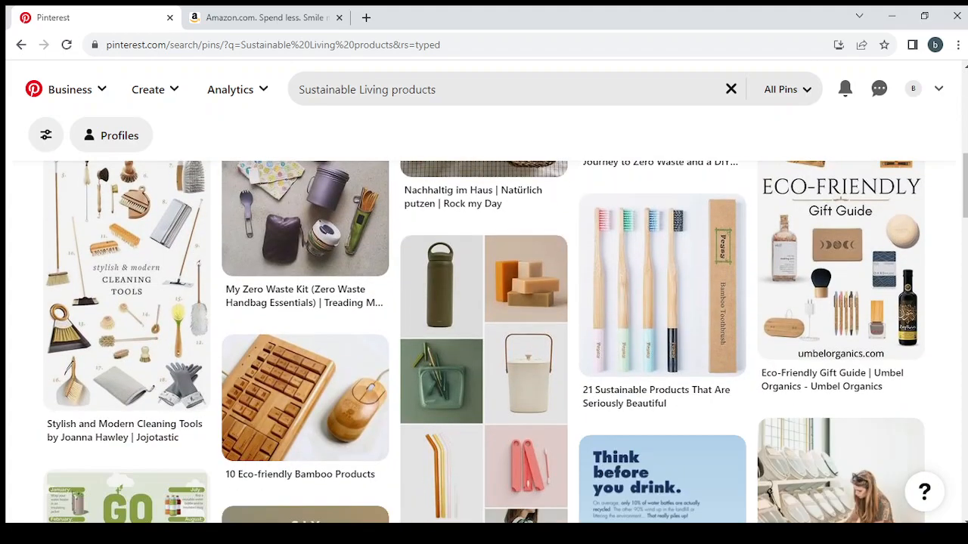
{"action": "mouse_move", "coordinate": [841, 265]}
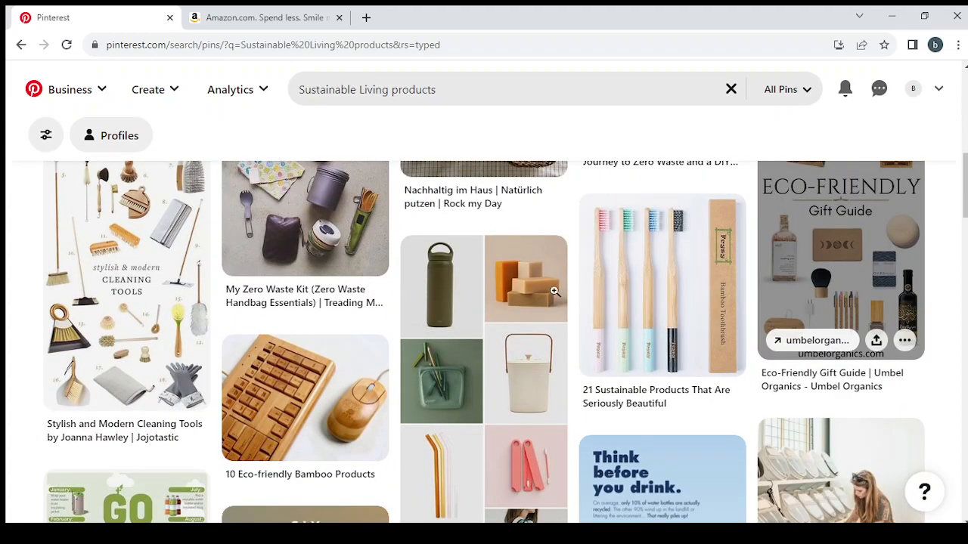
{"action": "scroll", "scroll_direction": "down", "scroll_amount": 3}
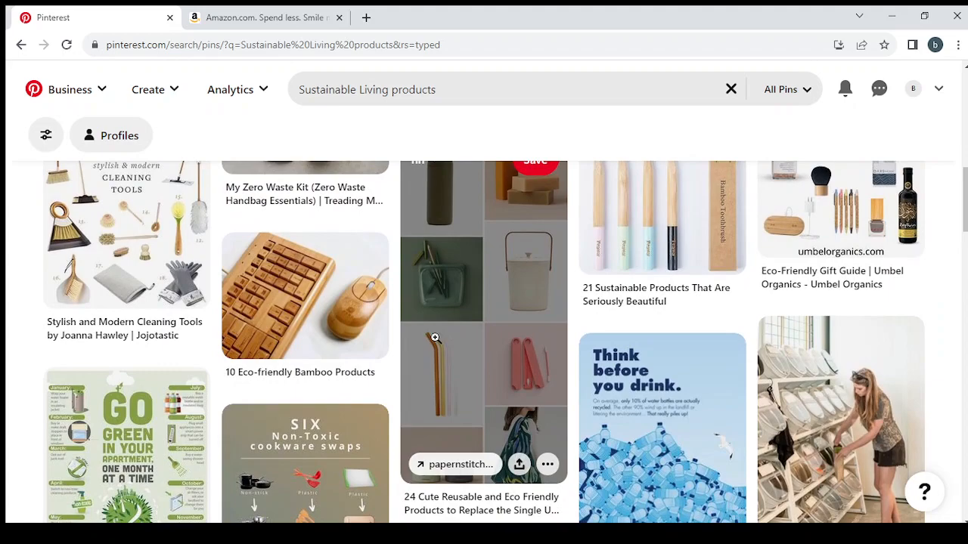
{"action": "scroll", "scroll_direction": "down", "scroll_amount": 3}
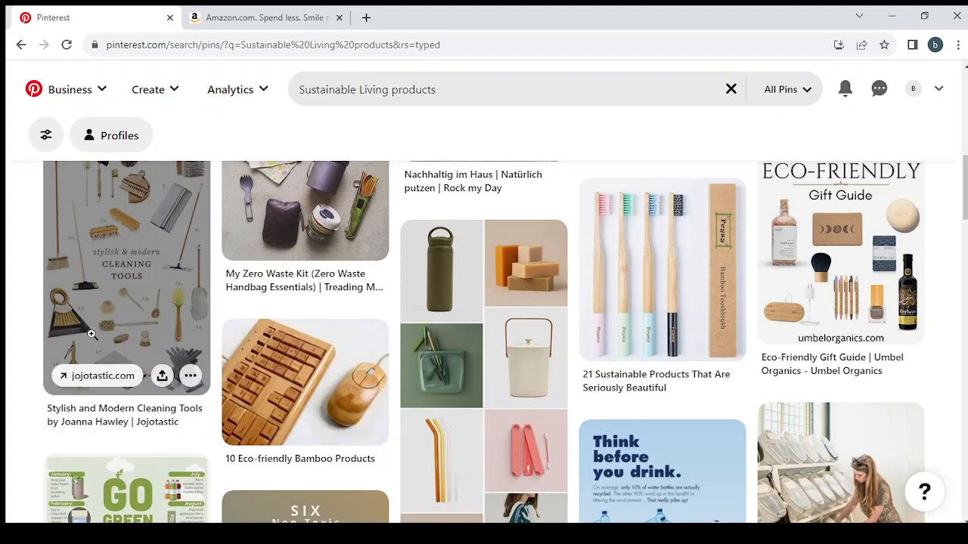
{"action": "scroll", "scroll_direction": "down", "scroll_amount": 3}
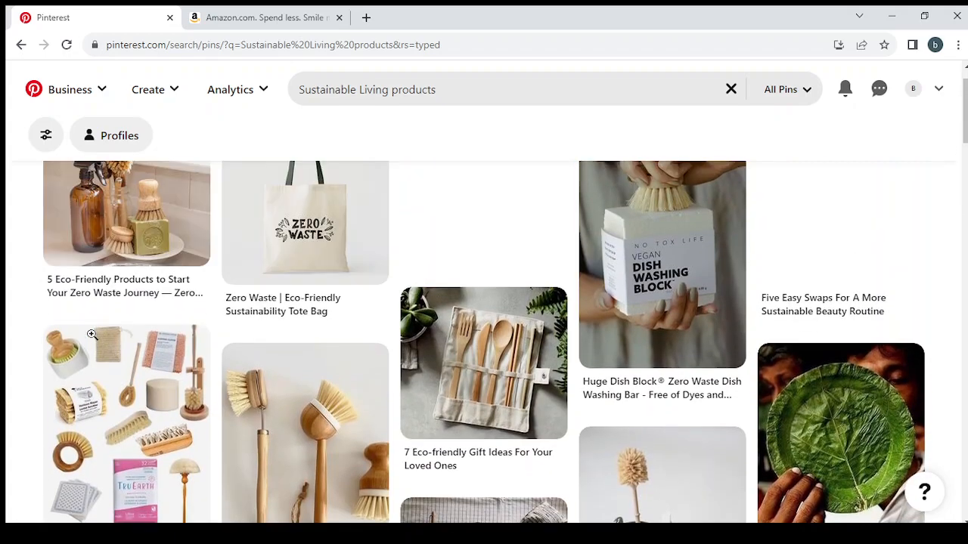
{"action": "scroll", "scroll_direction": "down", "scroll_amount": 3}
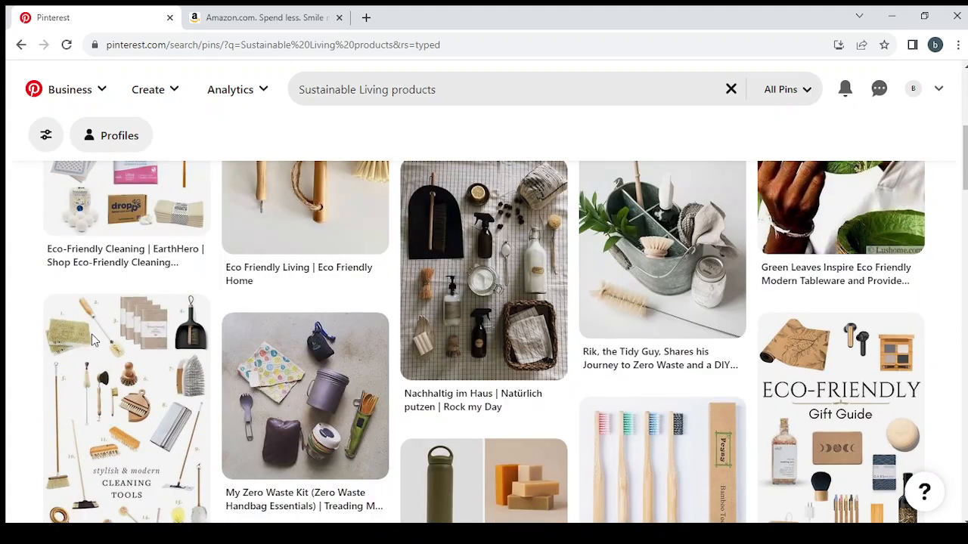
{"action": "scroll", "scroll_direction": "down", "scroll_amount": 3}
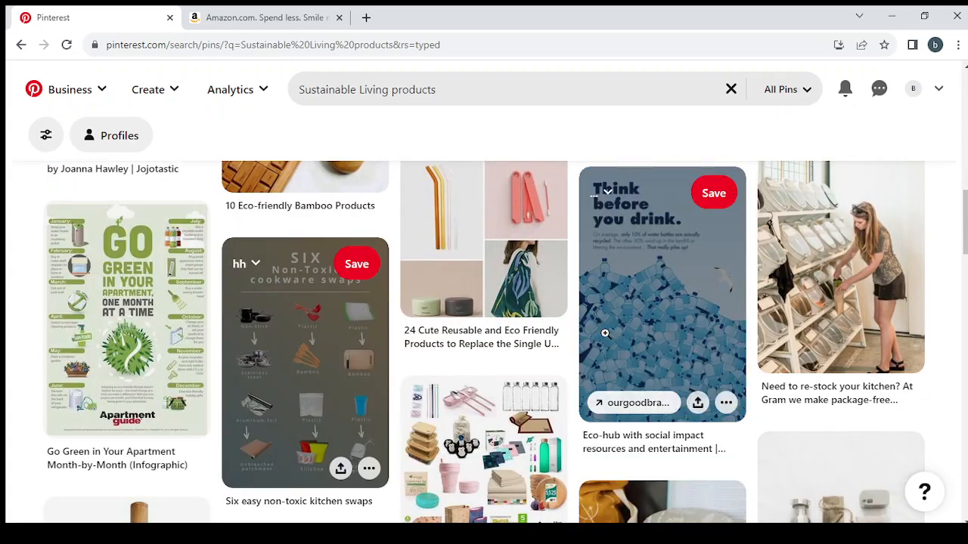
{"action": "scroll", "scroll_direction": "down", "scroll_amount": 3}
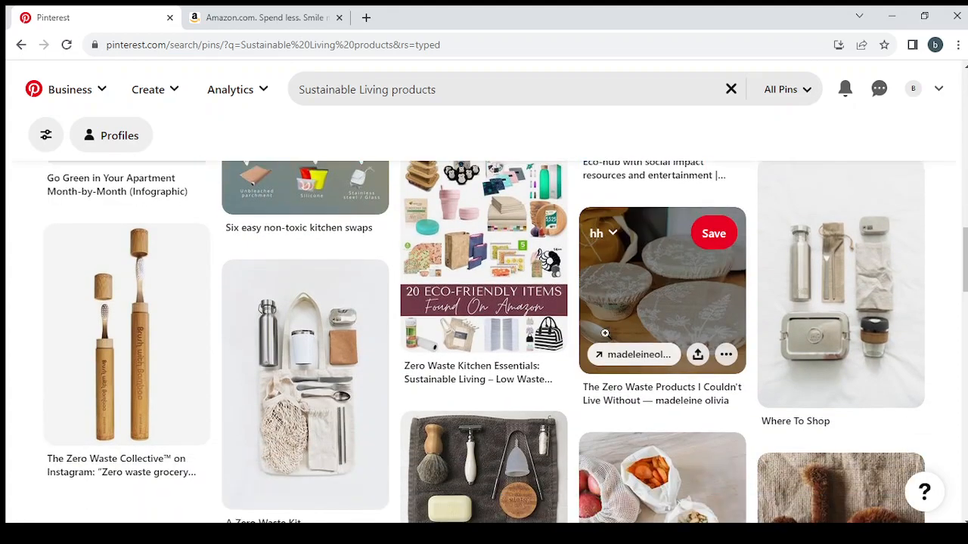
{"action": "scroll", "scroll_direction": "down", "scroll_amount": 3}
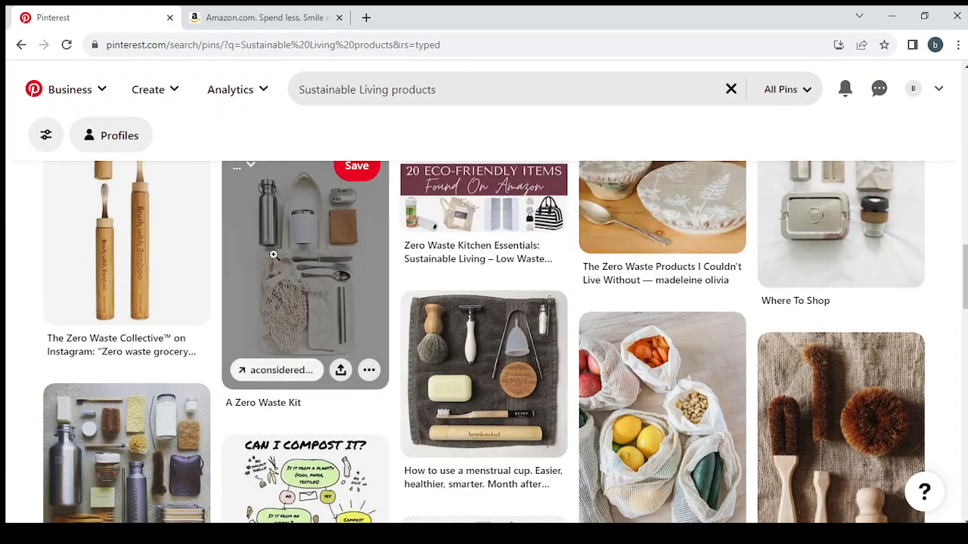
{"action": "scroll", "scroll_direction": "down", "scroll_amount": 3}
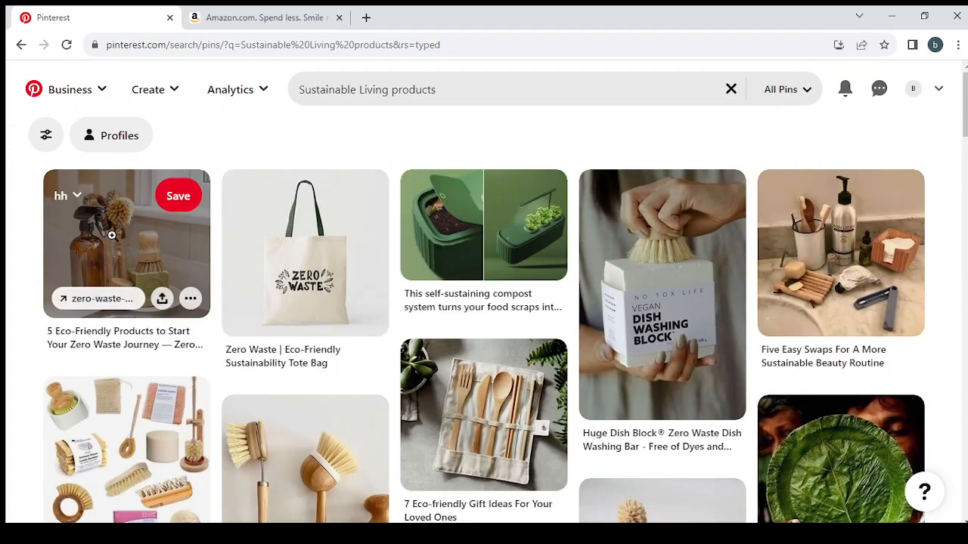
{"action": "mouse_move", "coordinate": [432, 357]}
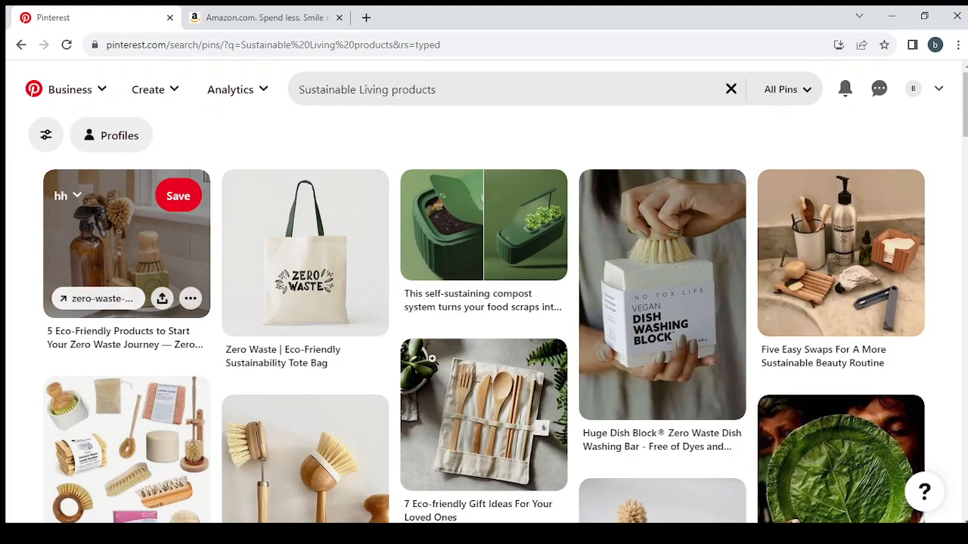
{"action": "scroll", "scroll_direction": "down", "scroll_amount": 3}
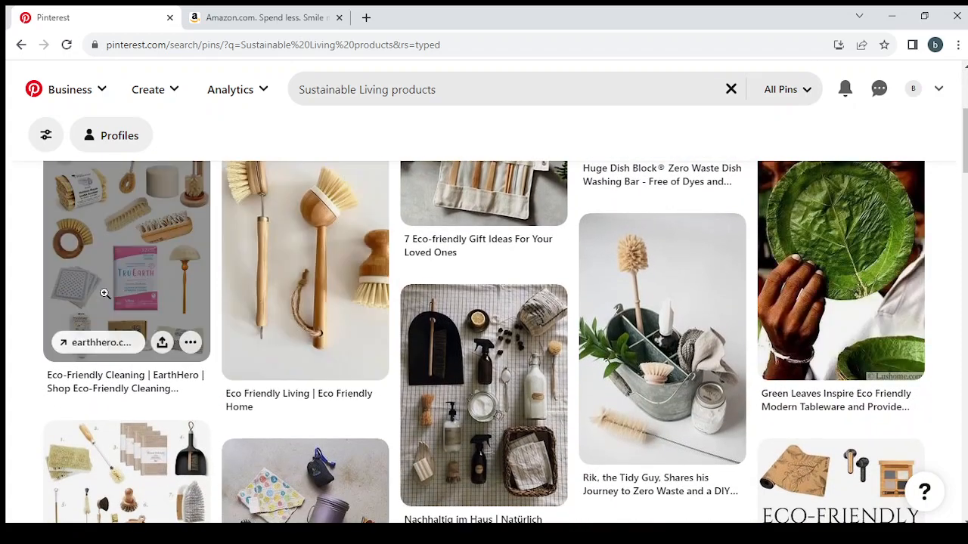
{"action": "scroll", "scroll_direction": "down", "scroll_amount": 3}
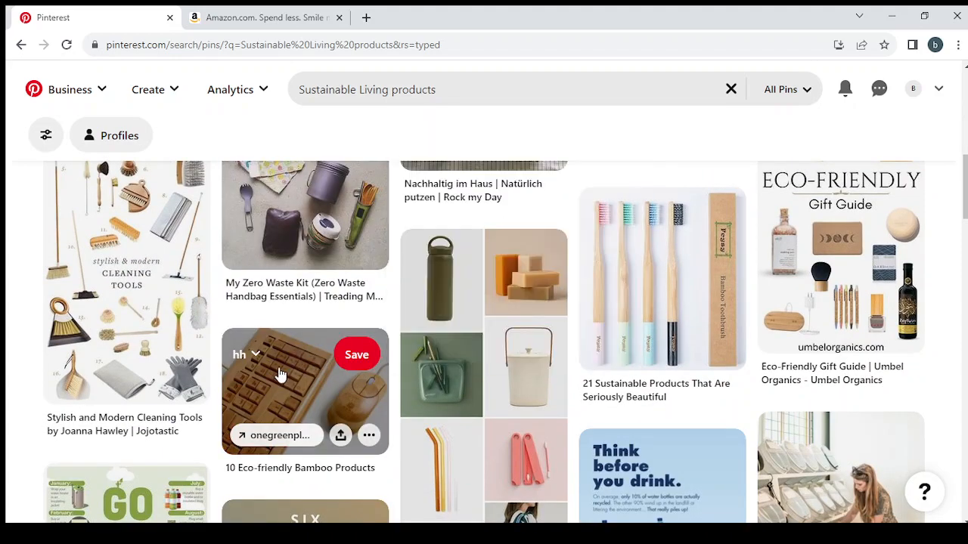
{"action": "mouse_move", "coordinate": [293, 391]}
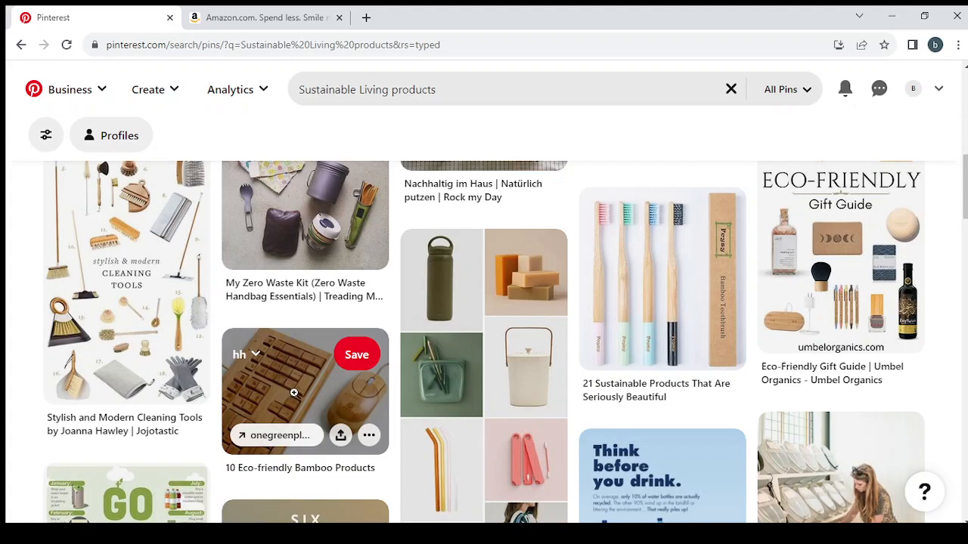
Open the '10 Eco-friendly Bamboo Products' pin showing the bamboo keyboard and mouse
{"action": "left_click", "coordinate": [305, 390]}
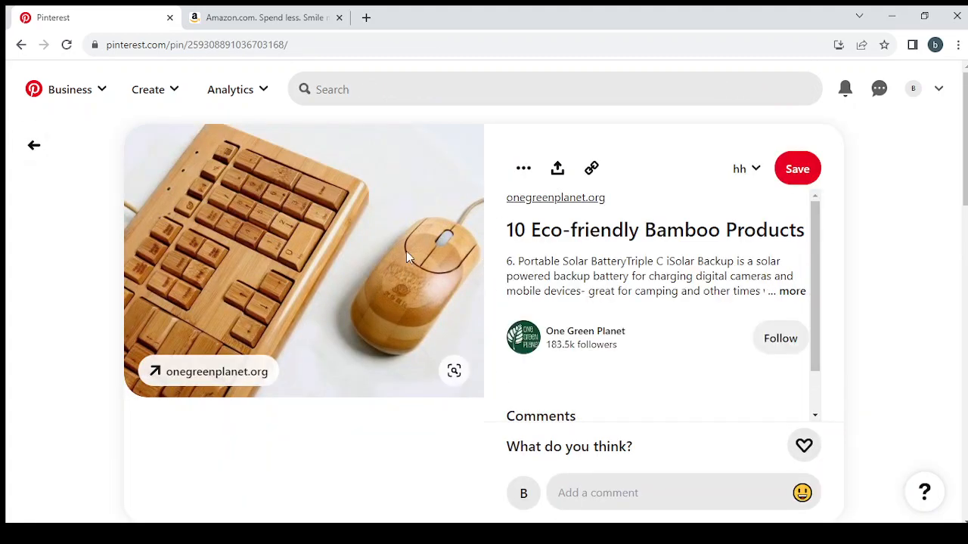
{"action": "mouse_move", "coordinate": [401, 301]}
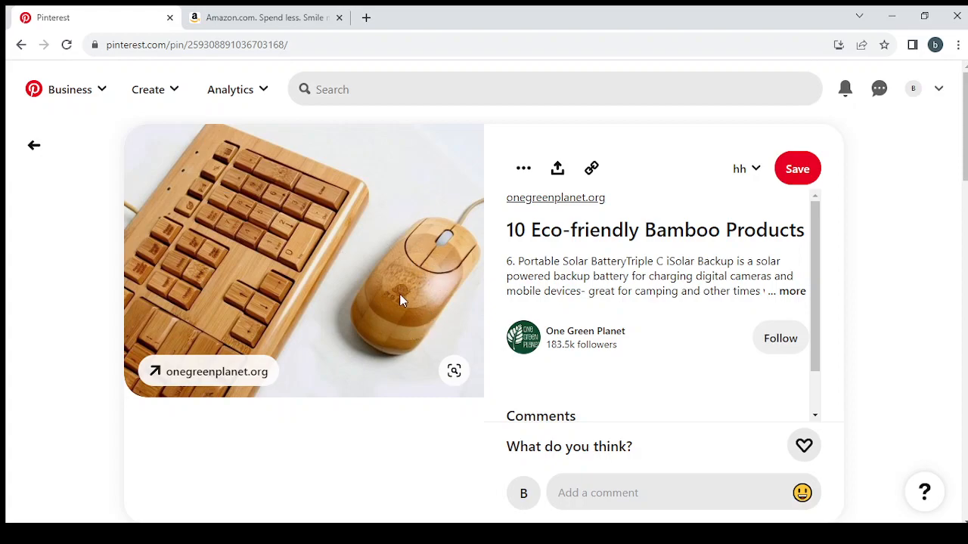
{"action": "mouse_move", "coordinate": [478, 260]}
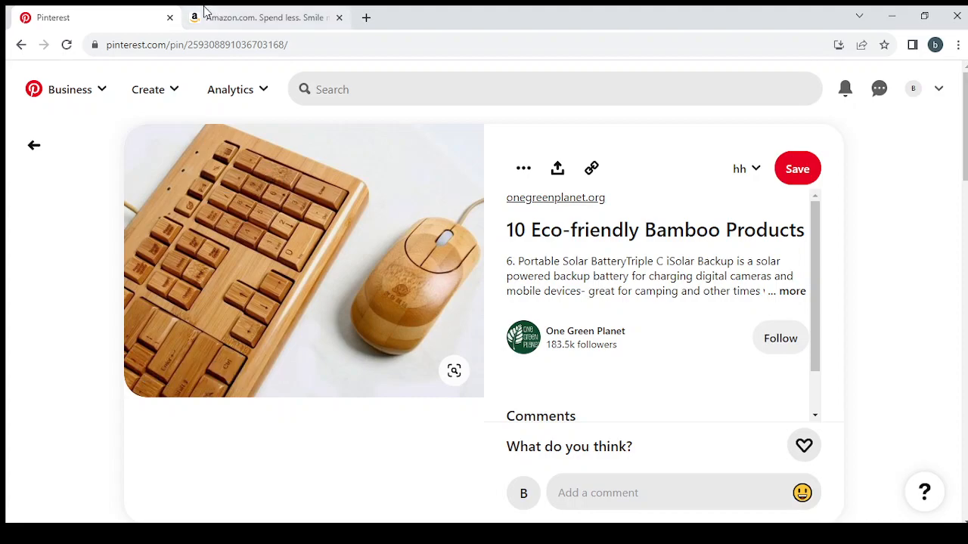
Search Amazon for 'keyboard made from wood' and scroll through the wooden keyboard results
{"action": "left_click", "coordinate": [265, 17]}
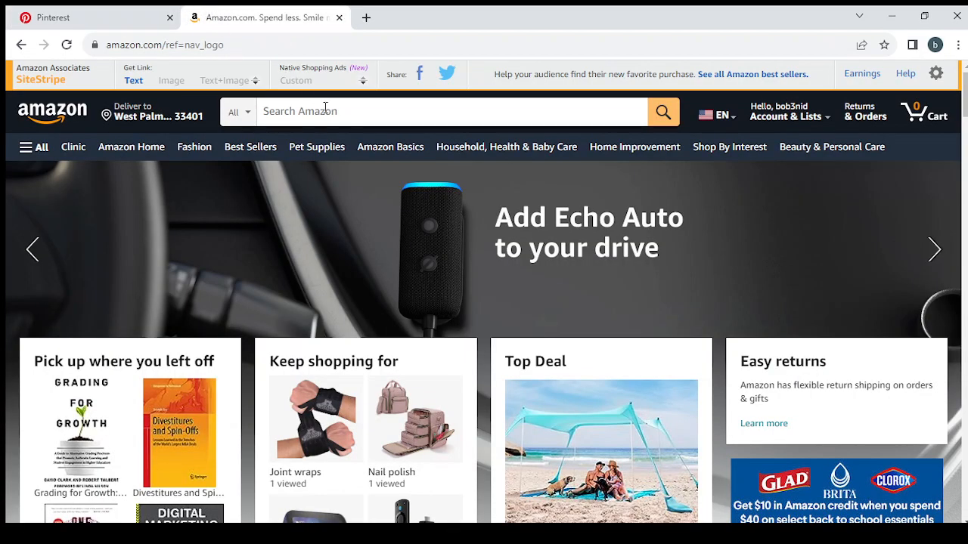
{"action": "left_click", "coordinate": [451, 112]}
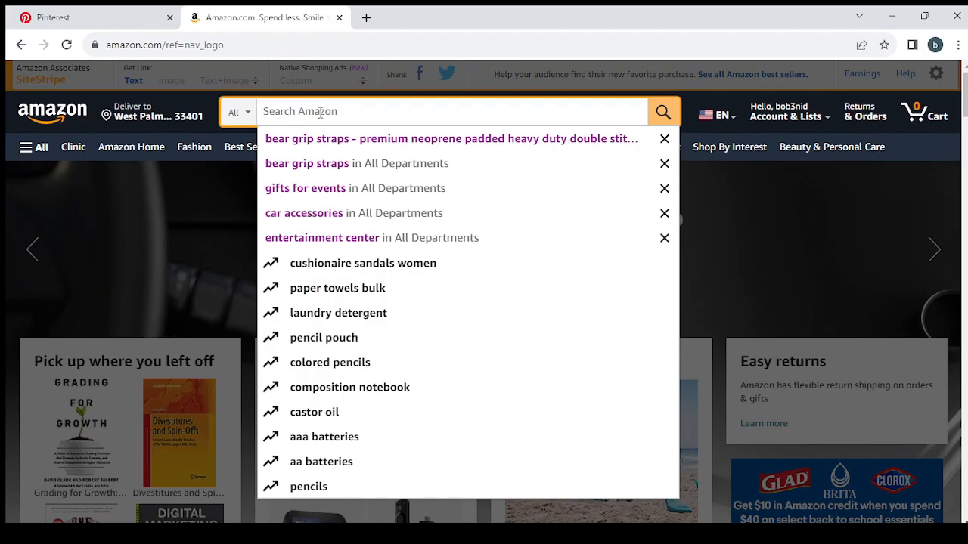
{"action": "type", "text": "keyboard made from"}
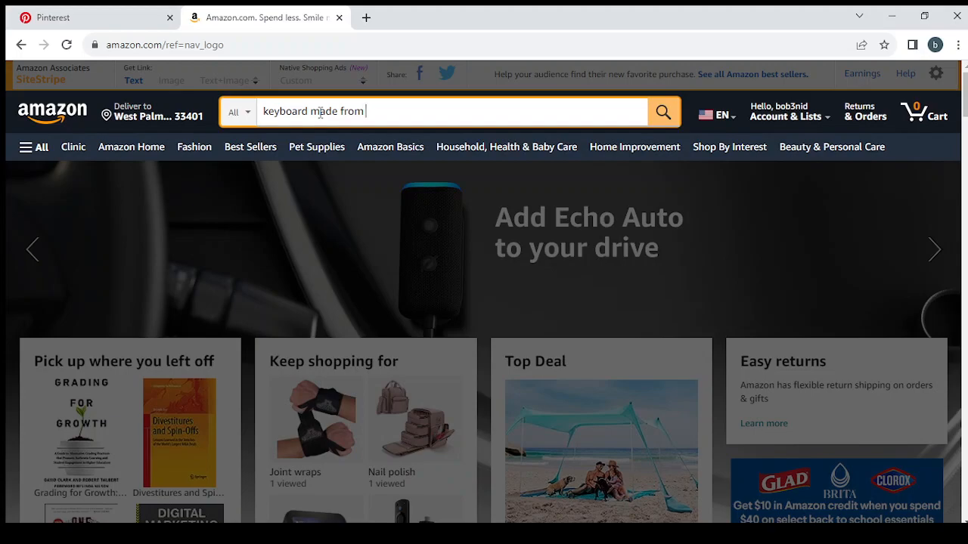
{"action": "type", "text": "wood"}
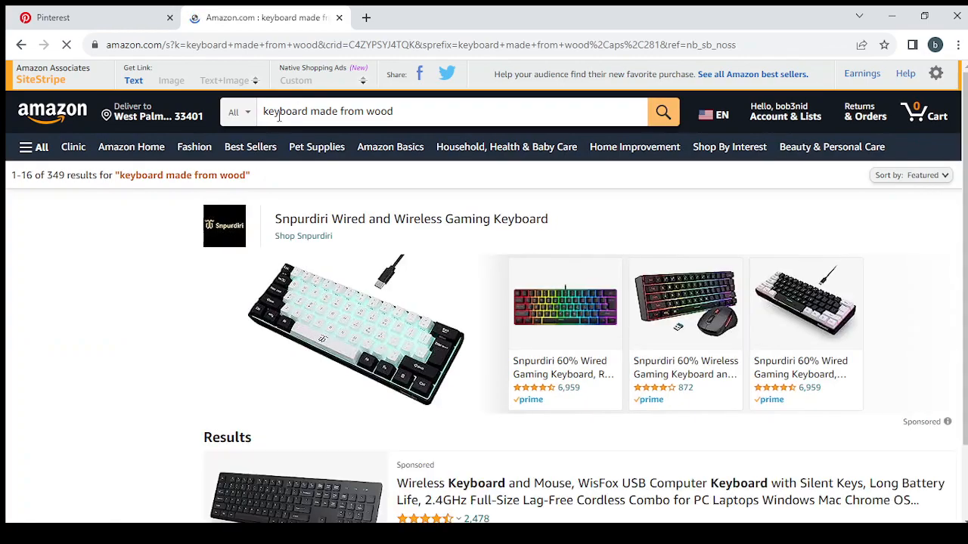
{"action": "scroll", "scroll_direction": "down", "scroll_amount": 3}
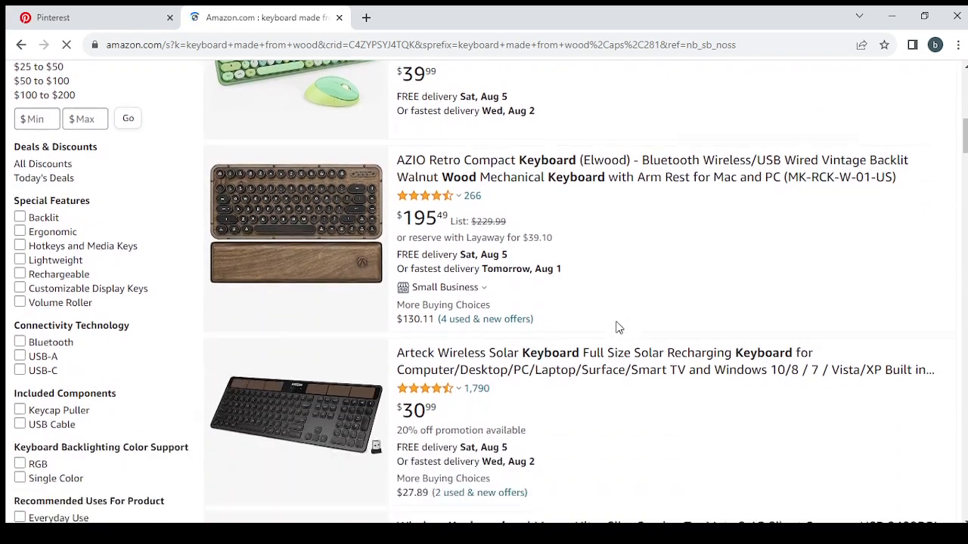
{"action": "scroll", "scroll_direction": "down", "scroll_amount": 3}
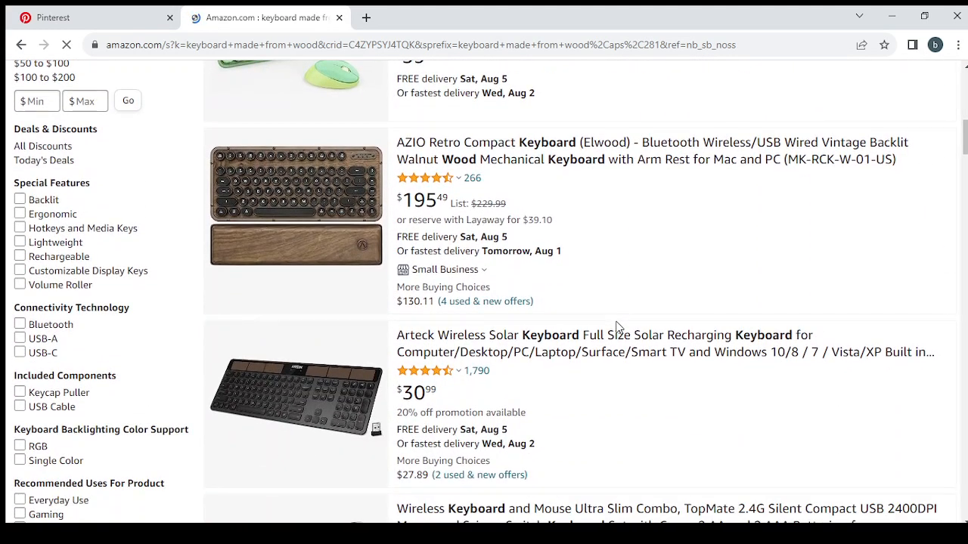
{"action": "scroll", "scroll_direction": "down", "scroll_amount": 3}
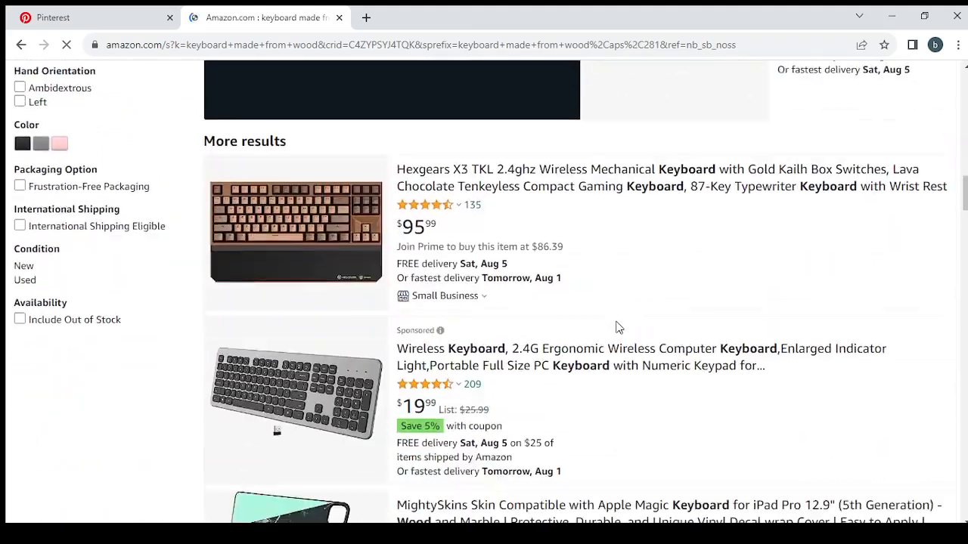
{"action": "scroll", "scroll_direction": "down", "scroll_amount": 3}
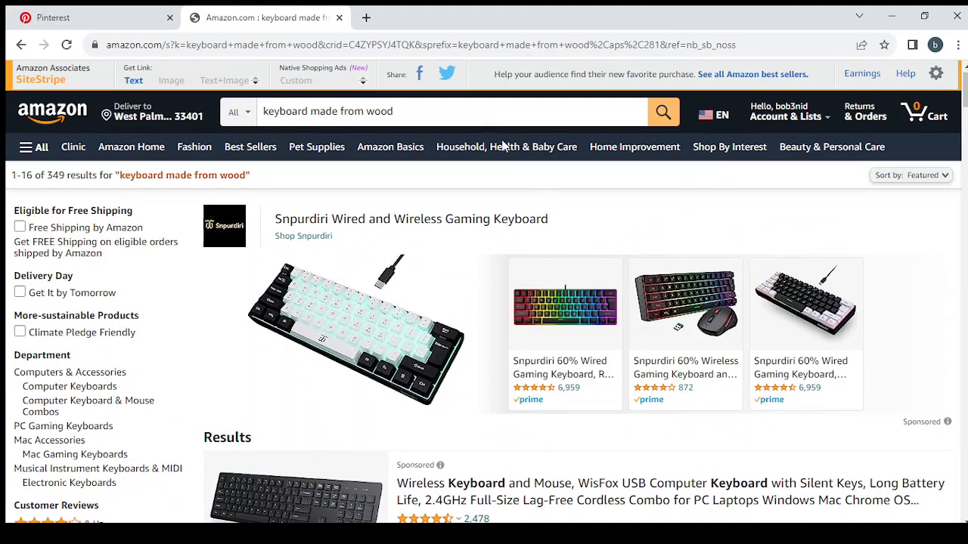
Select the old wood keyboard query in Amazon's search box and start typing 'eco'
{"action": "left_click", "coordinate": [446, 112]}
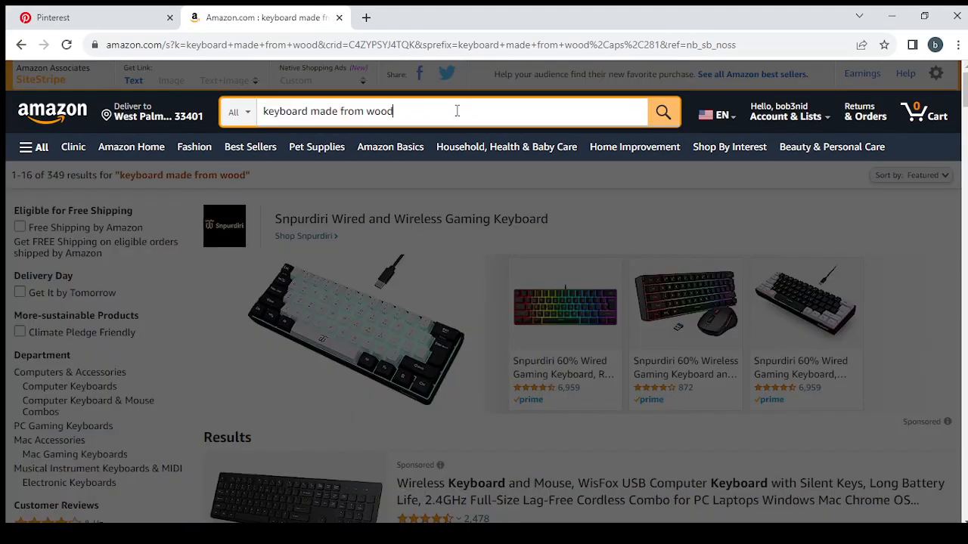
{"action": "double_click", "coordinate": [378, 112]}
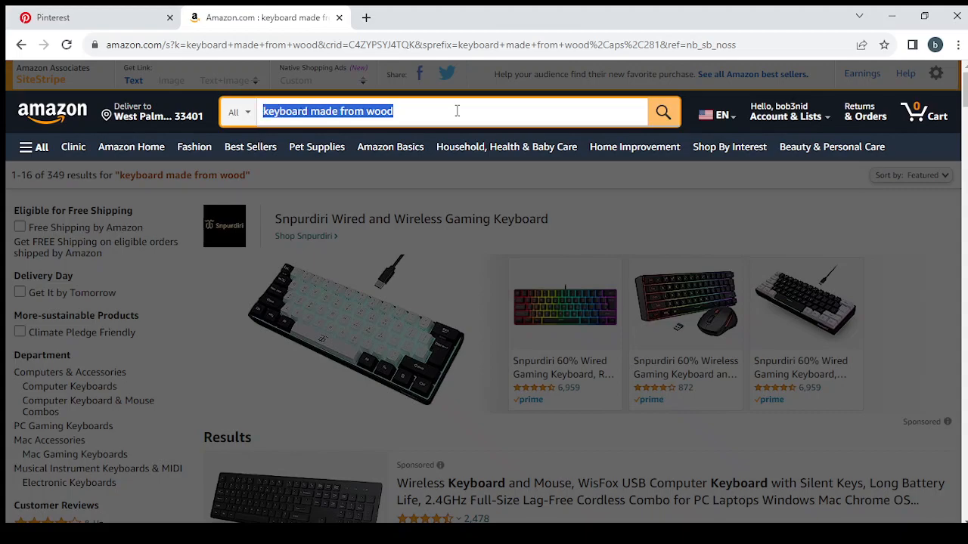
{"action": "type", "text": "ecofr"}
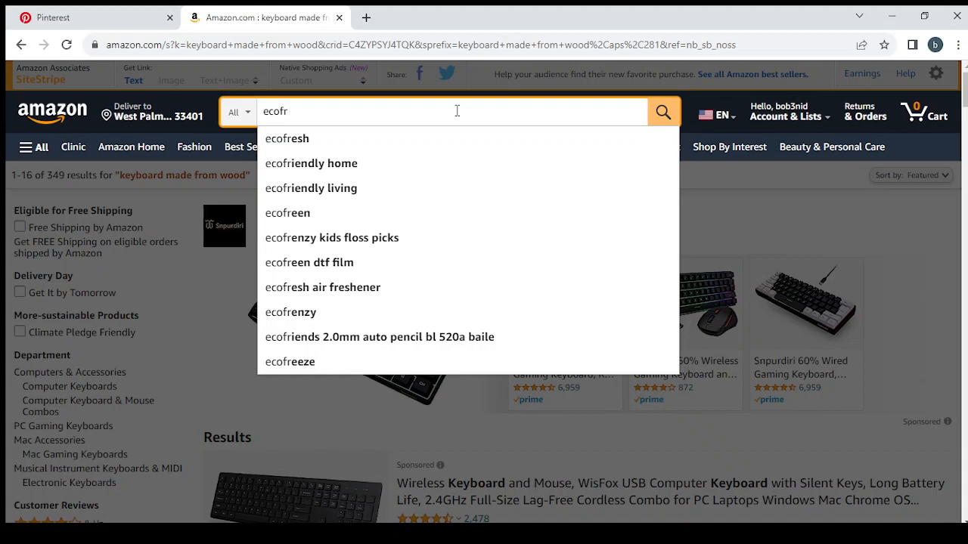
{"action": "left_click", "coordinate": [91, 16]}
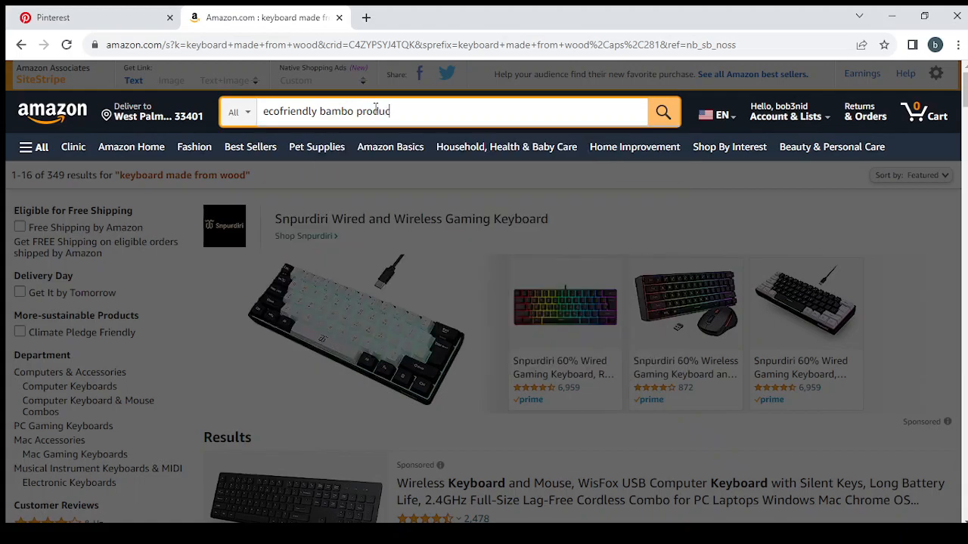
Run the Amazon search for eco friendly bamboo products and scroll far down the results
{"action": "key", "text": "Enter"}
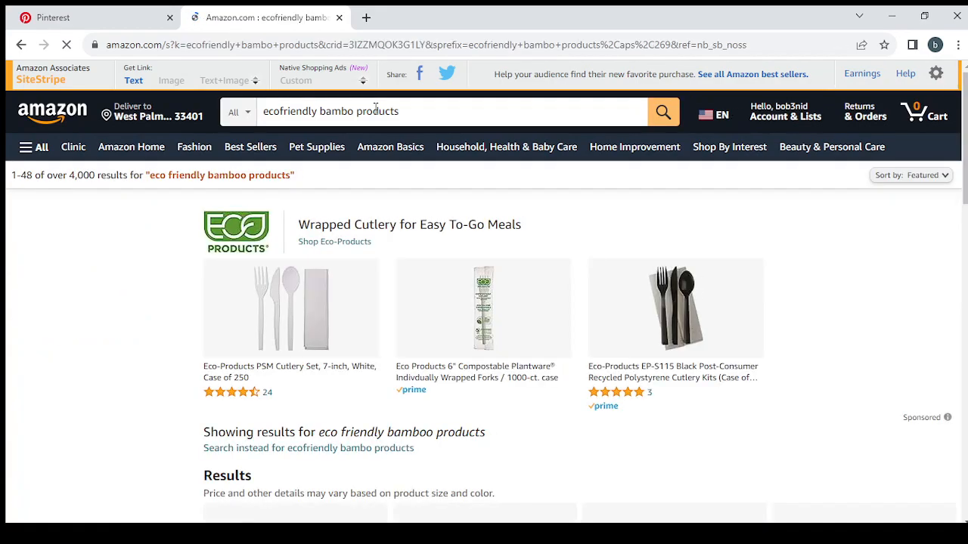
{"action": "scroll", "scroll_direction": "down", "scroll_amount": 3}
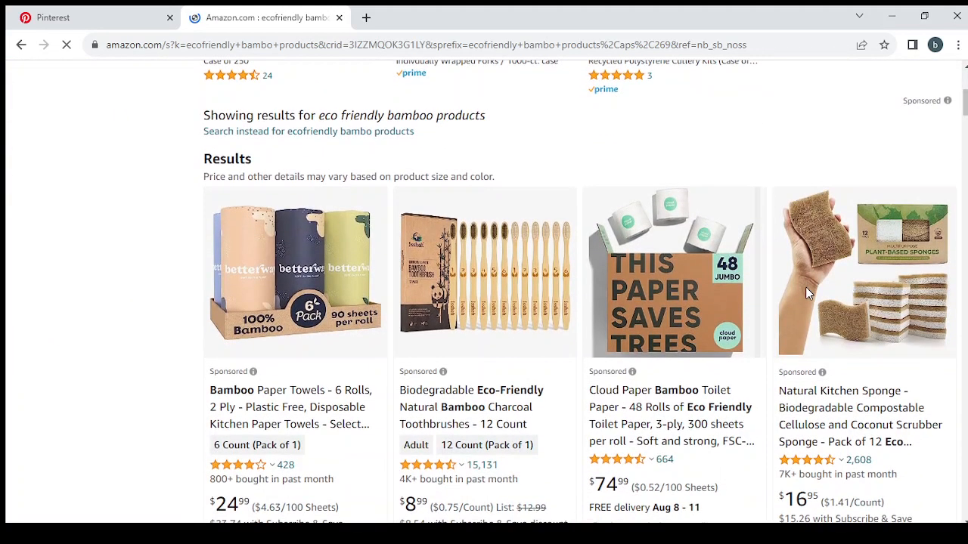
{"action": "scroll", "scroll_direction": "down", "scroll_amount": 3}
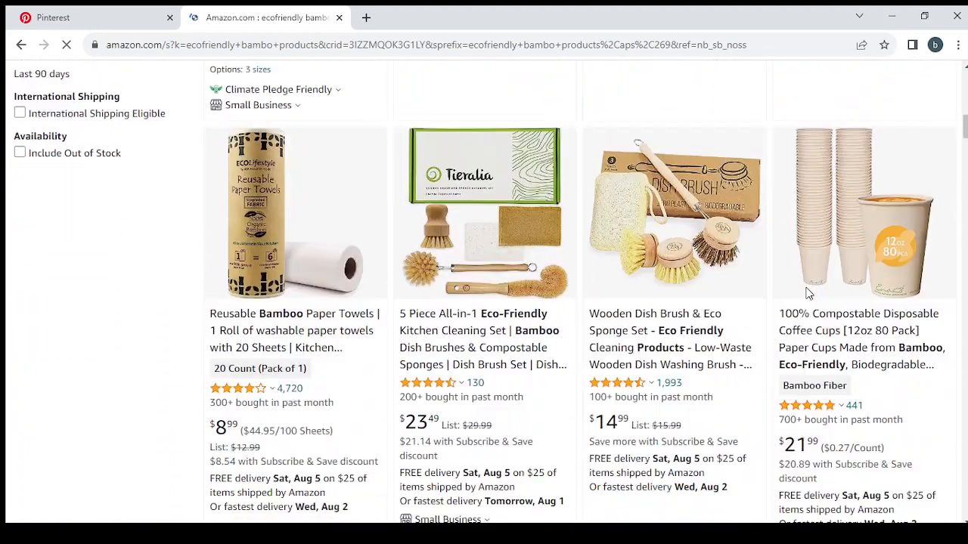
{"action": "scroll", "scroll_direction": "down", "scroll_amount": 3}
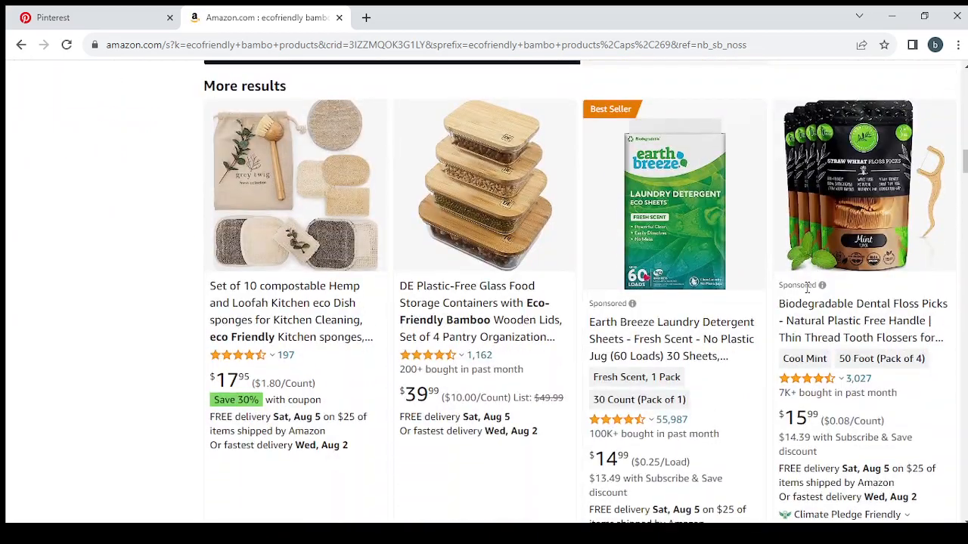
{"action": "scroll", "scroll_direction": "down", "scroll_amount": 3}
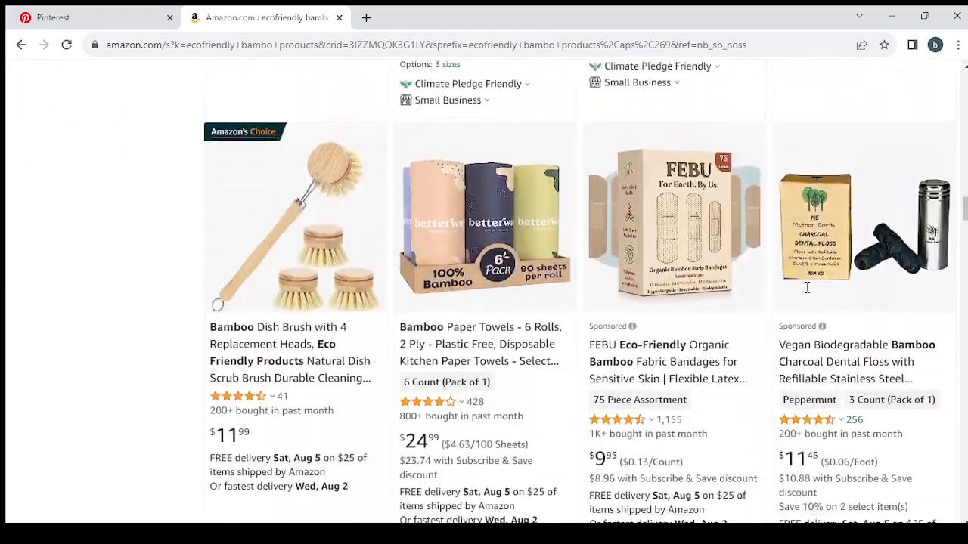
{"action": "scroll", "scroll_direction": "down", "scroll_amount": 3}
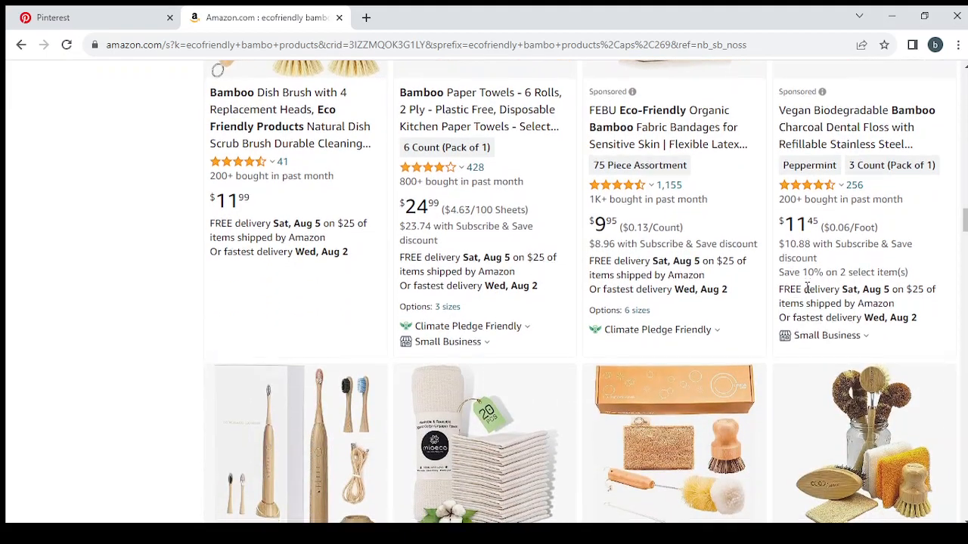
{"action": "scroll", "scroll_direction": "down", "scroll_amount": 3}
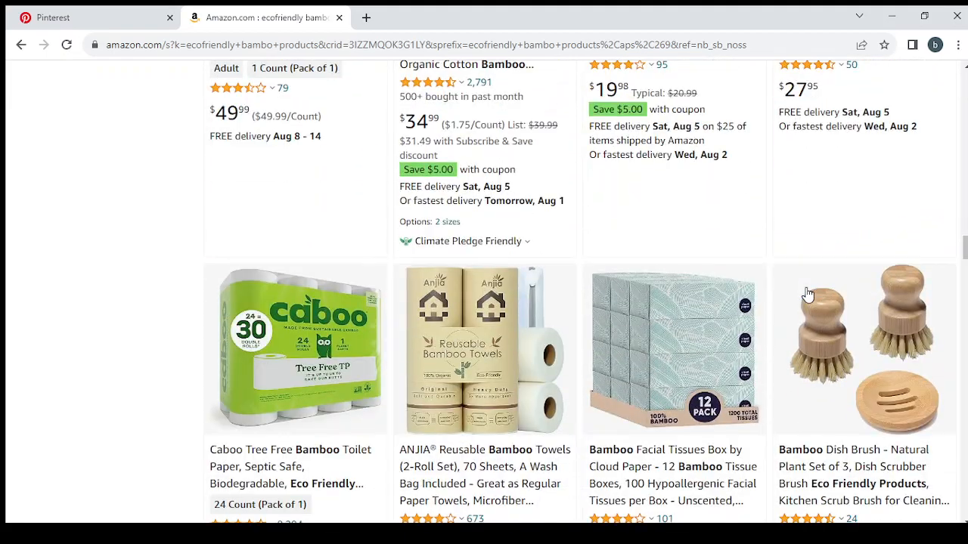
{"action": "scroll", "scroll_direction": "down", "scroll_amount": 3}
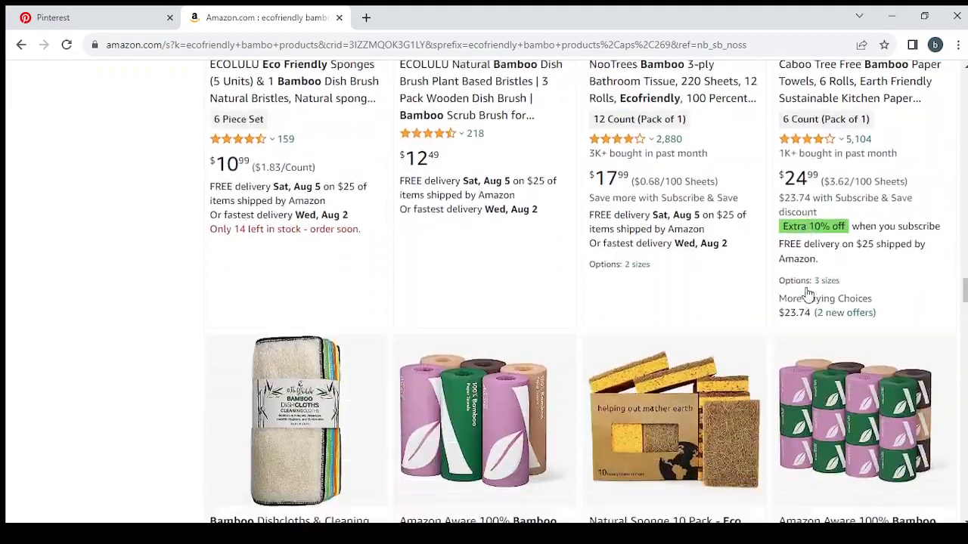
{"action": "scroll", "scroll_direction": "down", "scroll_amount": 3}
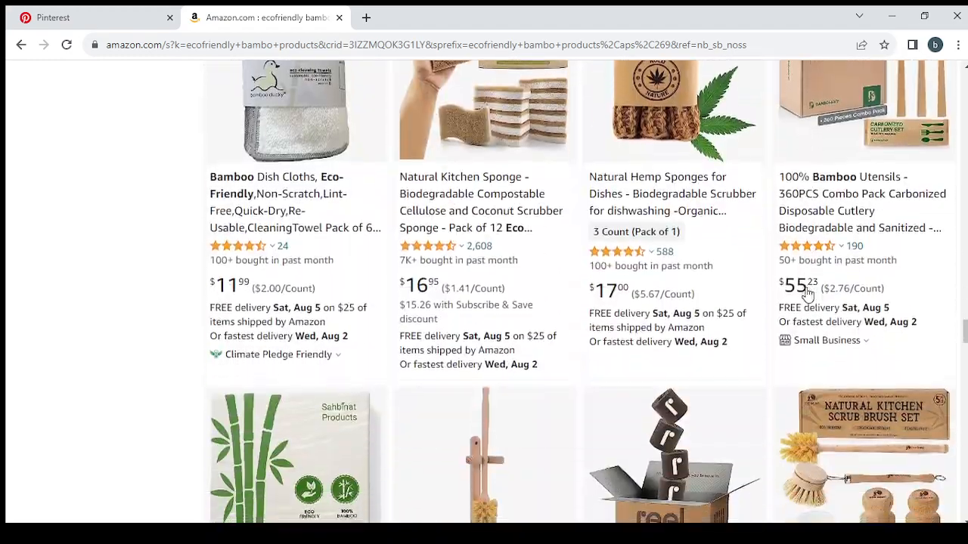
{"action": "scroll", "scroll_direction": "down", "scroll_amount": 3}
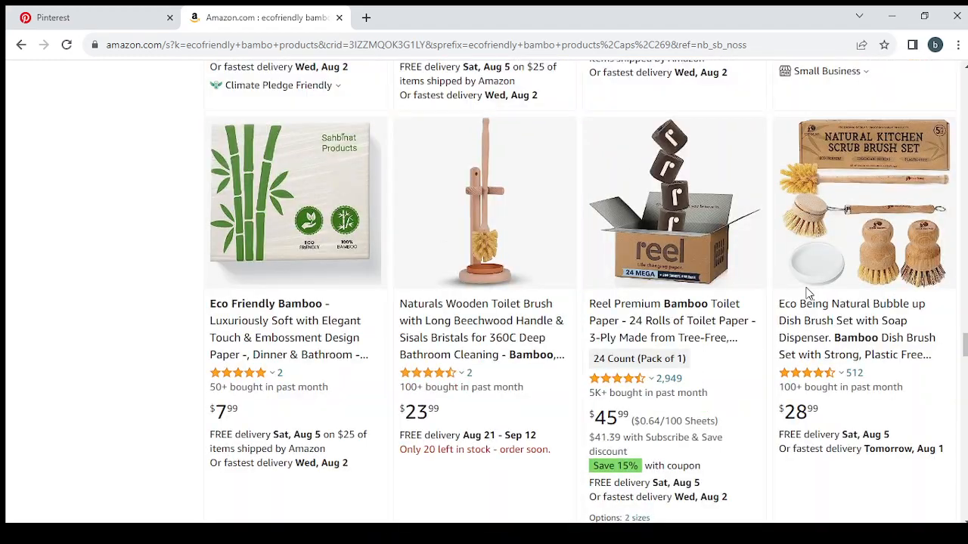
{"action": "scroll", "scroll_direction": "down", "scroll_amount": 3}
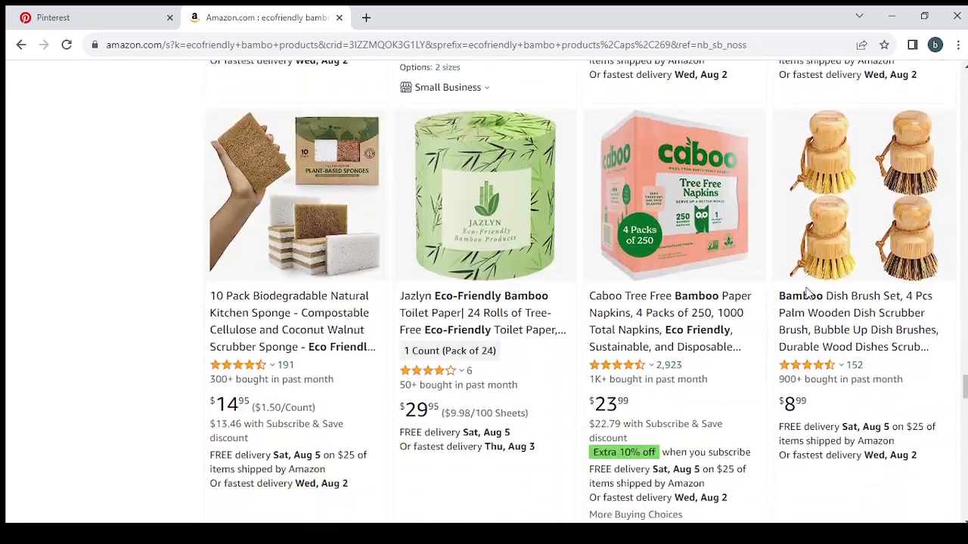
{"action": "scroll", "scroll_direction": "down", "scroll_amount": 3}
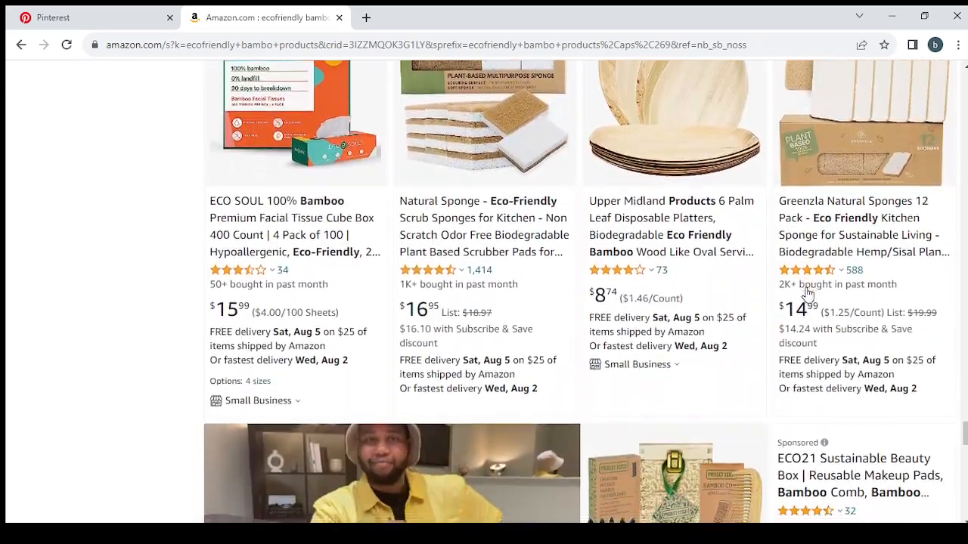
{"action": "scroll", "scroll_direction": "down", "scroll_amount": 3}
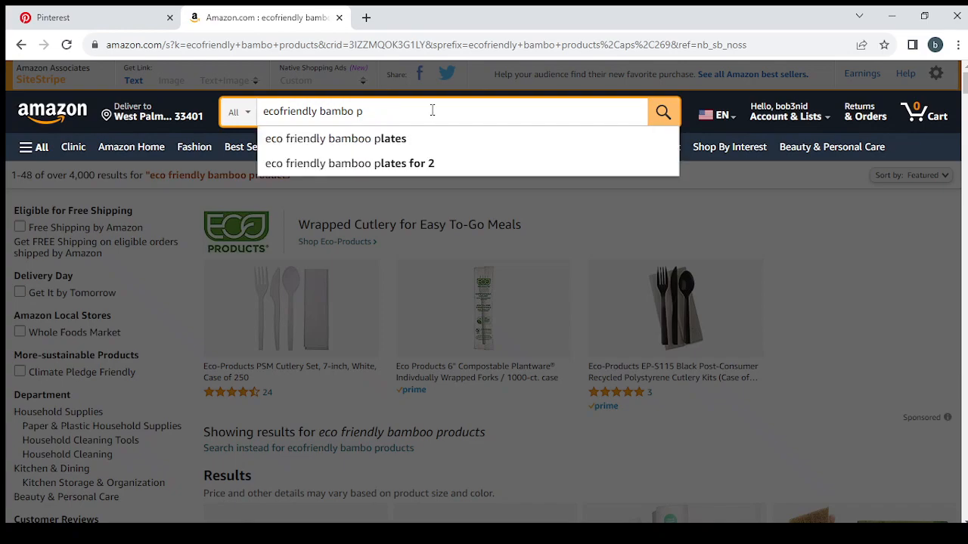
Refine the Amazon query to eco friendly bamboo keyboard and browse the results
{"action": "key", "text": "Backspace"}
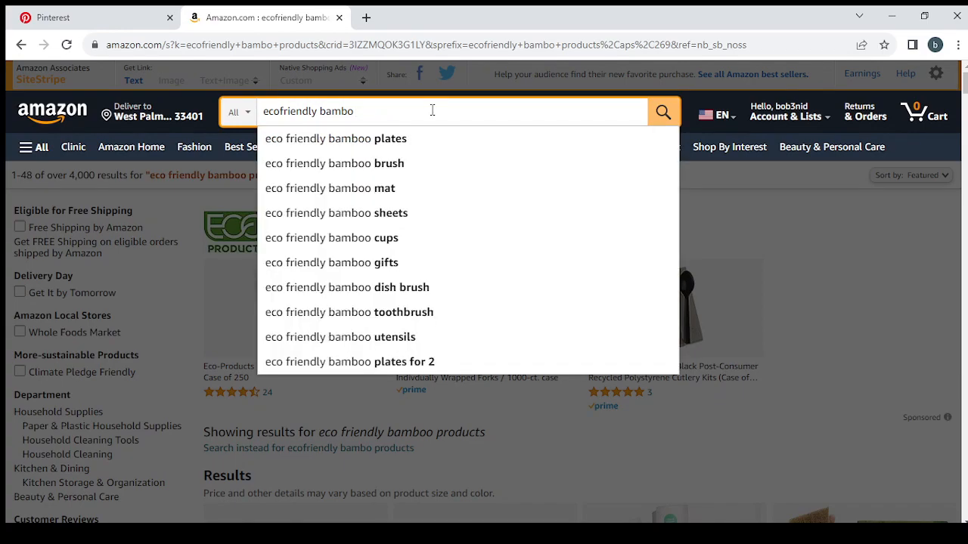
{"action": "type", "text": "key"}
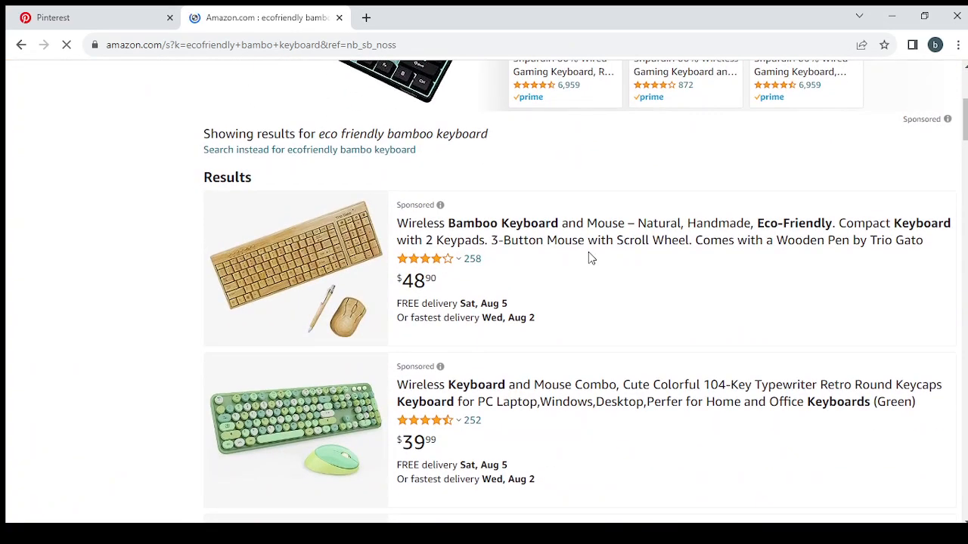
{"action": "scroll", "scroll_direction": "down", "scroll_amount": 3}
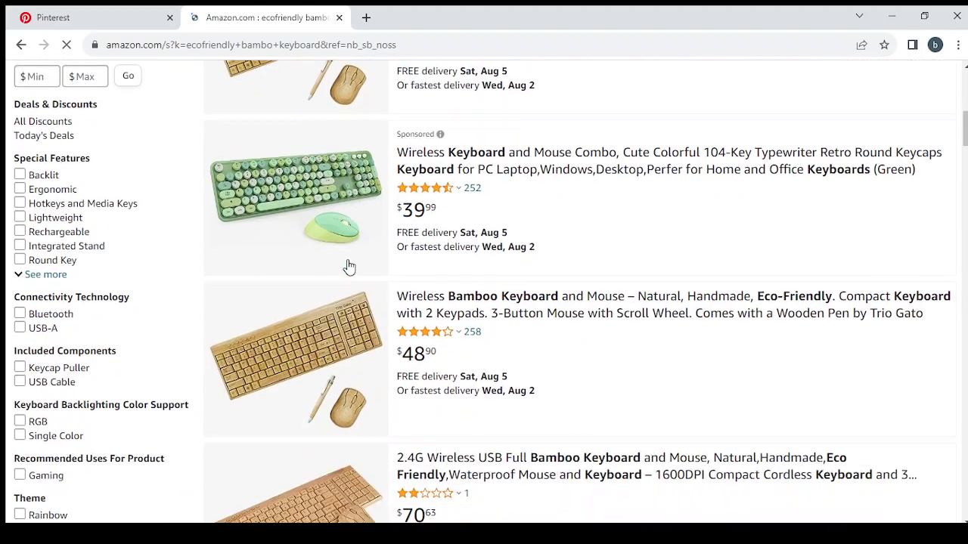
{"action": "scroll", "scroll_direction": "down", "scroll_amount": 3}
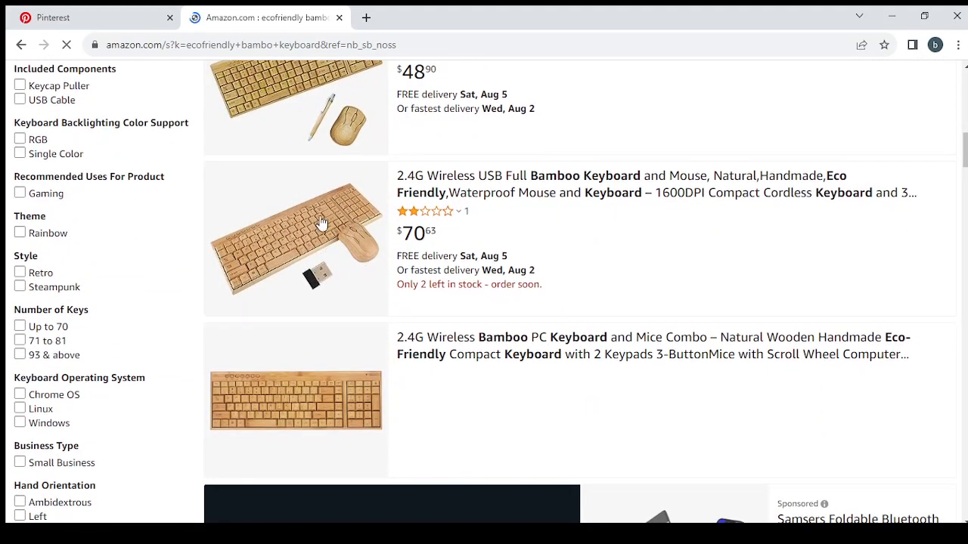
Check the Pinterest pin, then scroll the Amazon results to the Smart Tech bamboo keyboard and mouse listing
{"action": "left_click", "coordinate": [90, 17]}
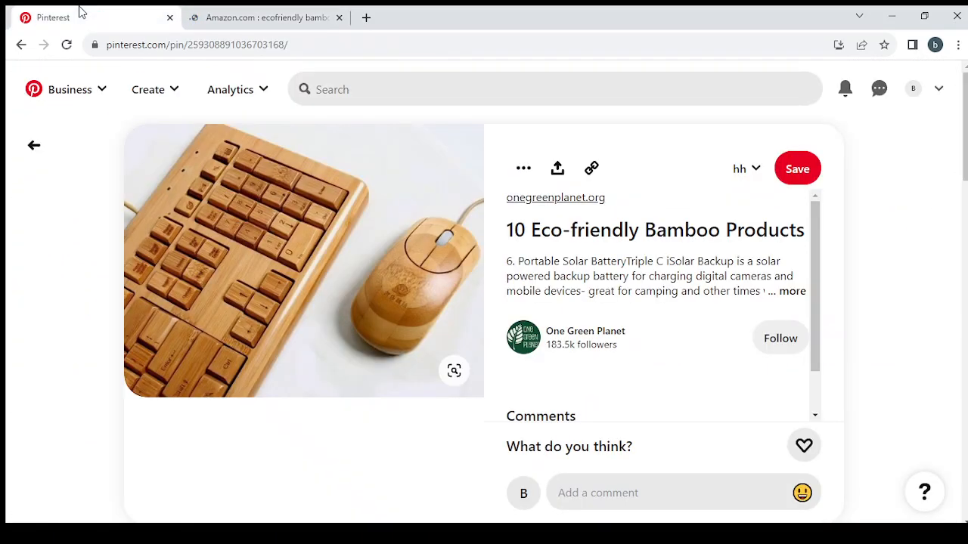
{"action": "left_click", "coordinate": [265, 18]}
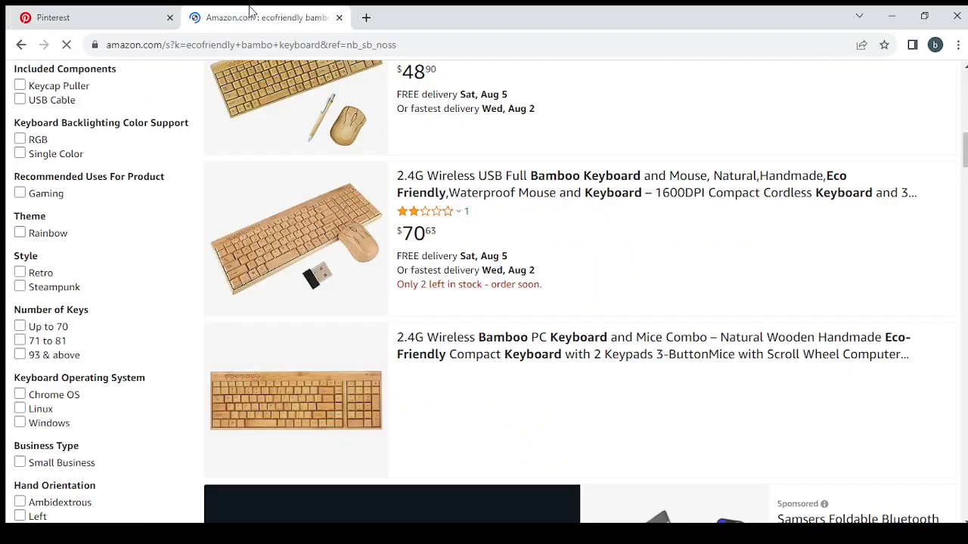
{"action": "scroll", "scroll_direction": "down", "scroll_amount": 3}
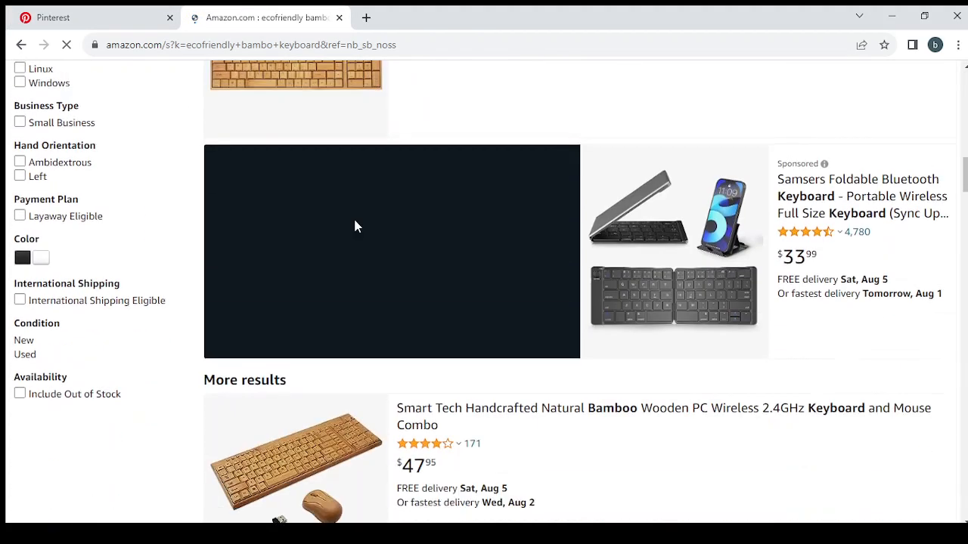
{"action": "scroll", "scroll_direction": "down", "scroll_amount": 3}
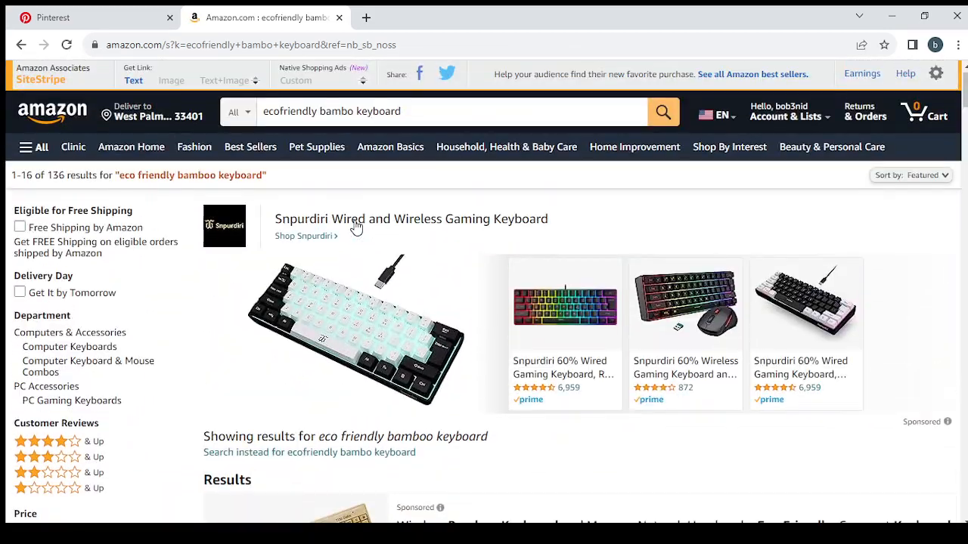
{"action": "scroll", "scroll_direction": "down", "scroll_amount": 3}
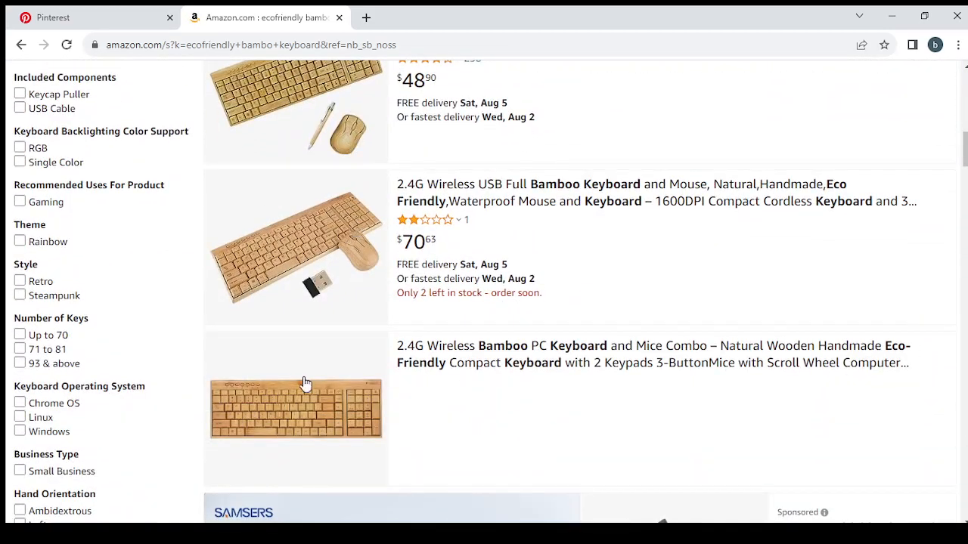
{"action": "scroll", "scroll_direction": "down", "scroll_amount": 3}
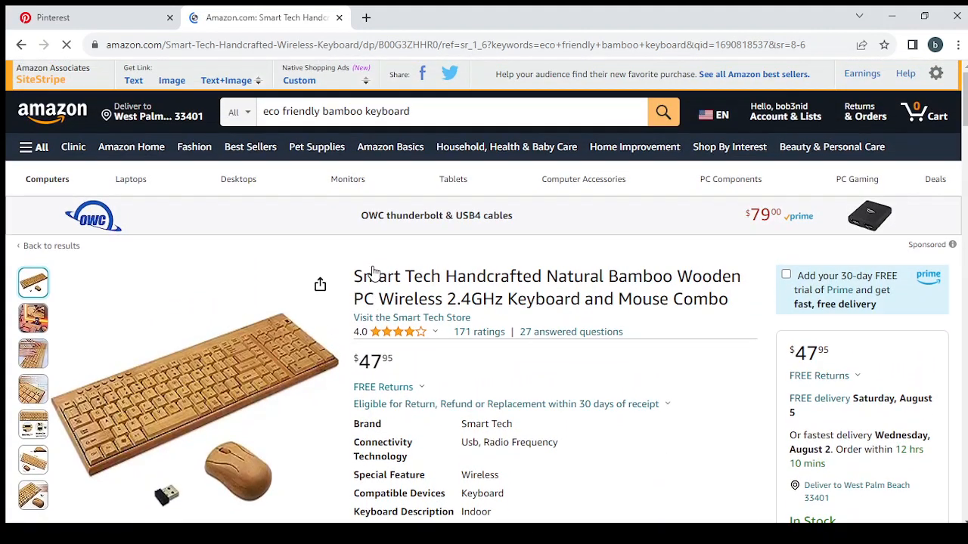
Download the bamboo keyboard pin's image in Pinterest and open the Create menu
{"action": "left_click", "coordinate": [91, 16]}
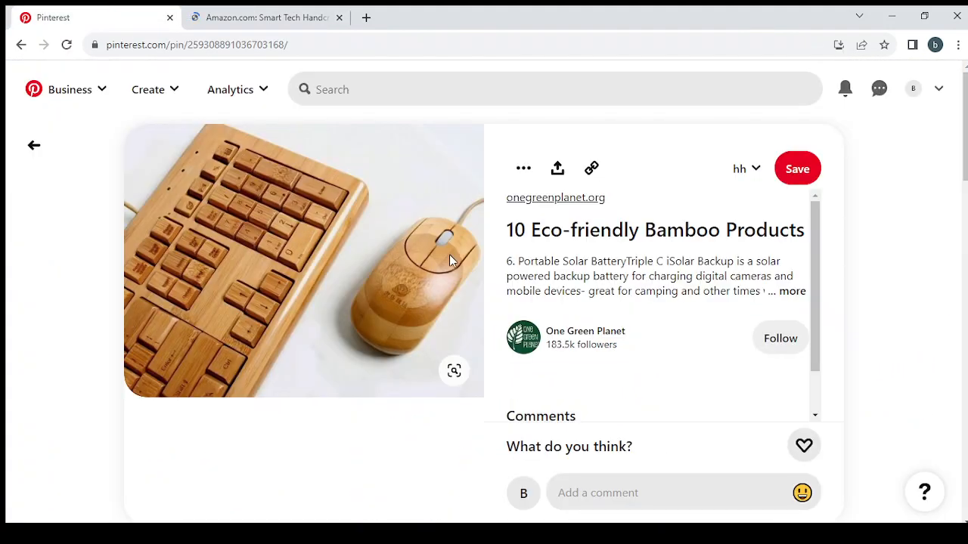
{"action": "left_click", "coordinate": [523, 168]}
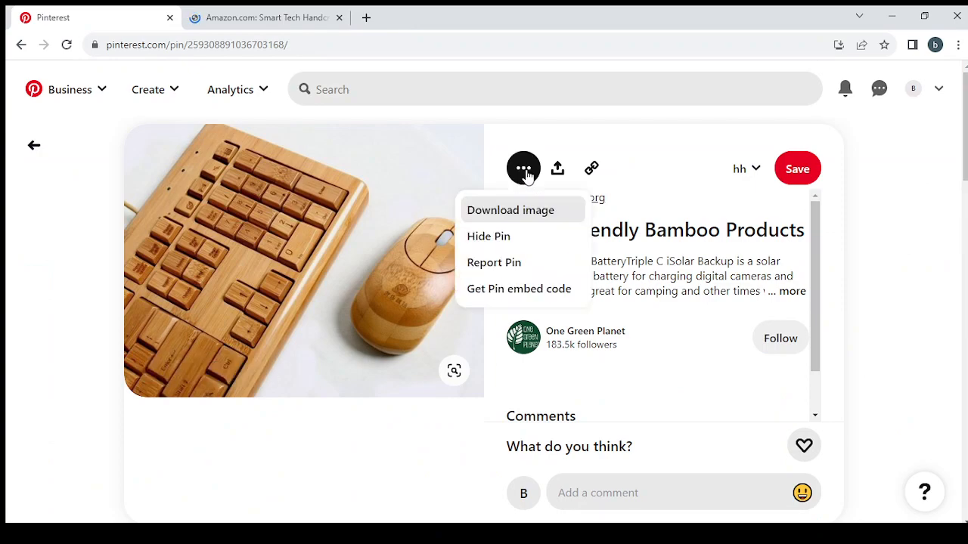
{"action": "mouse_move", "coordinate": [519, 215]}
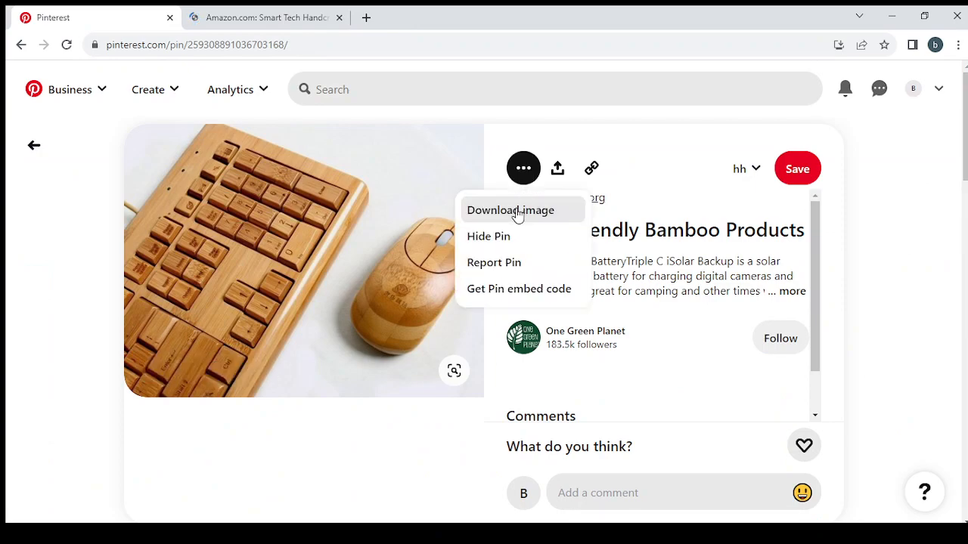
{"action": "left_click", "coordinate": [510, 210]}
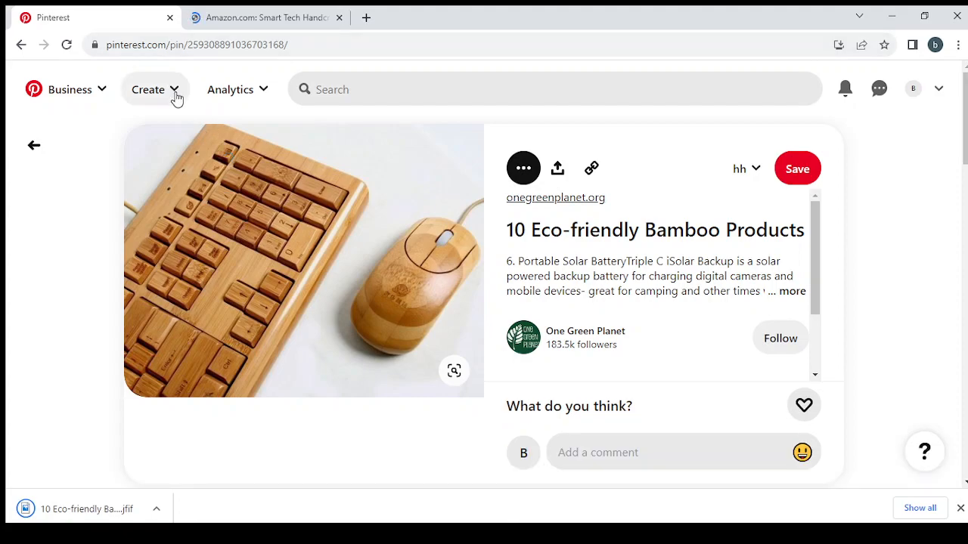
{"action": "left_click", "coordinate": [155, 89]}
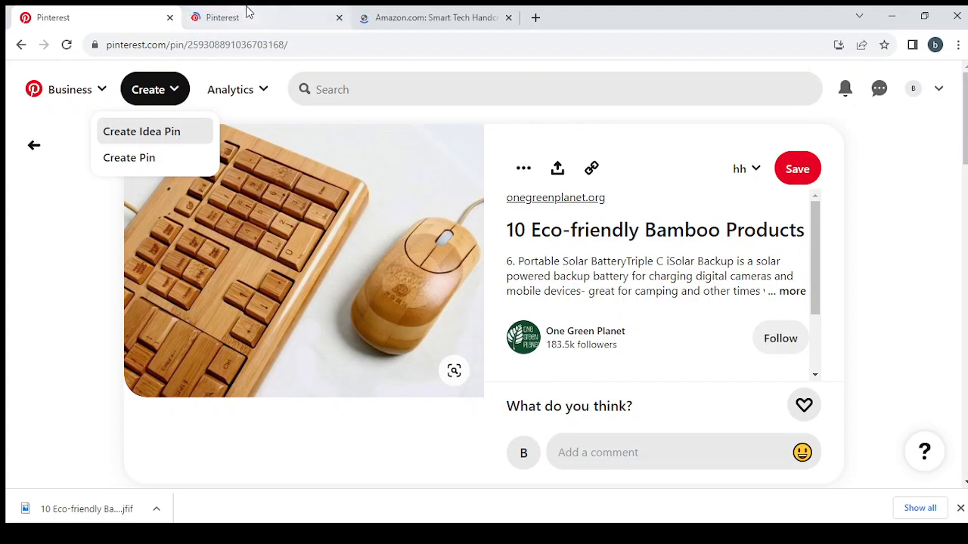
Upload the downloaded bamboo keyboard image into the Idea Pin builder
{"action": "left_click", "coordinate": [142, 130]}
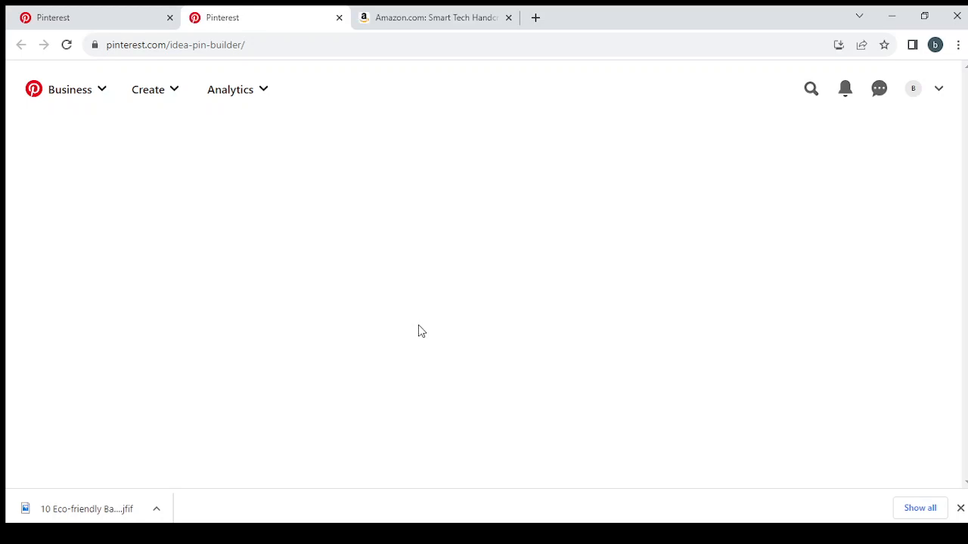
{"action": "left_click", "coordinate": [148, 89]}
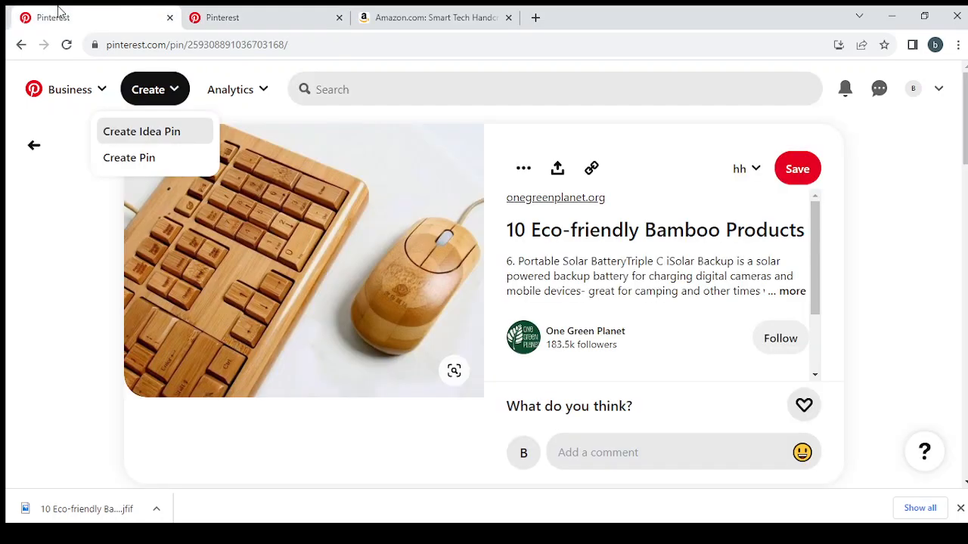
{"action": "mouse_move", "coordinate": [599, 209]}
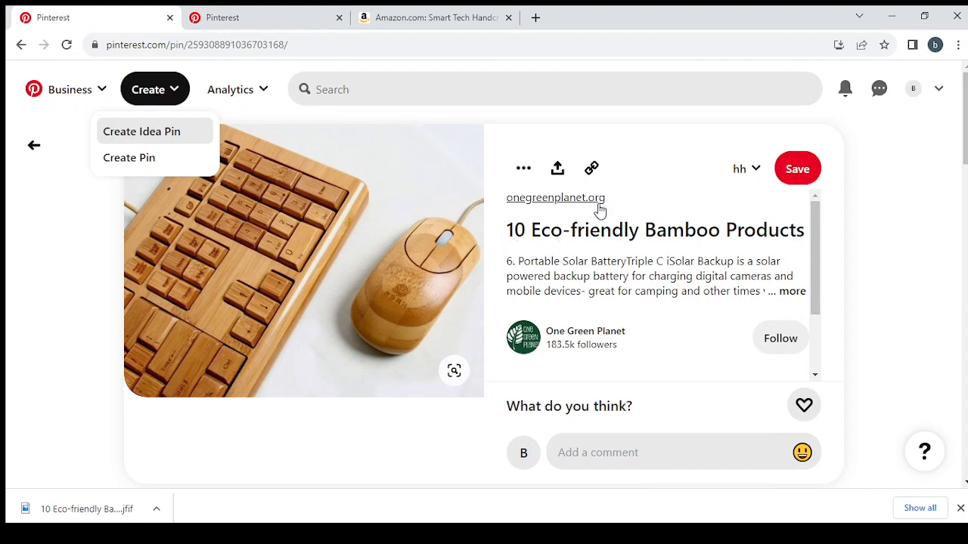
{"action": "left_click", "coordinate": [143, 130]}
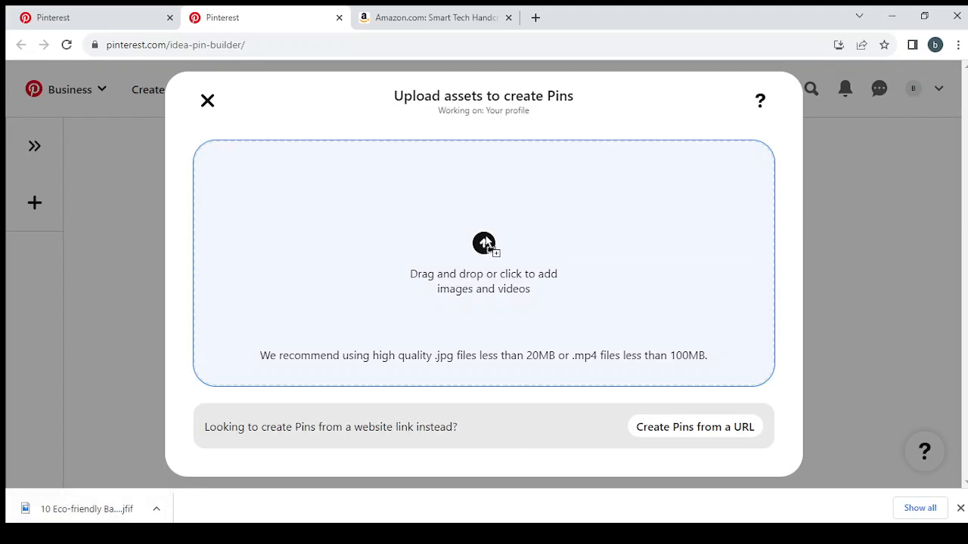
{"action": "left_click", "coordinate": [484, 244]}
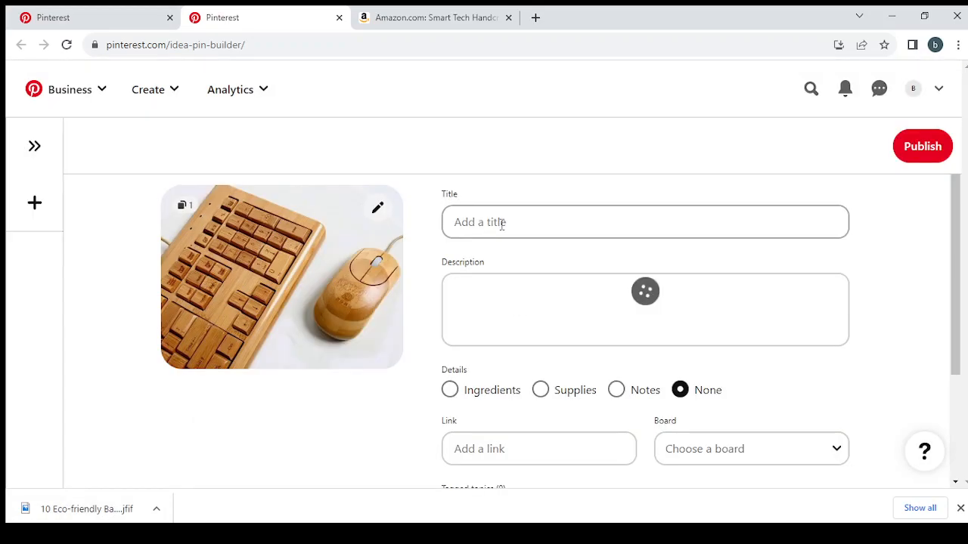
{"action": "left_click", "coordinate": [148, 90]}
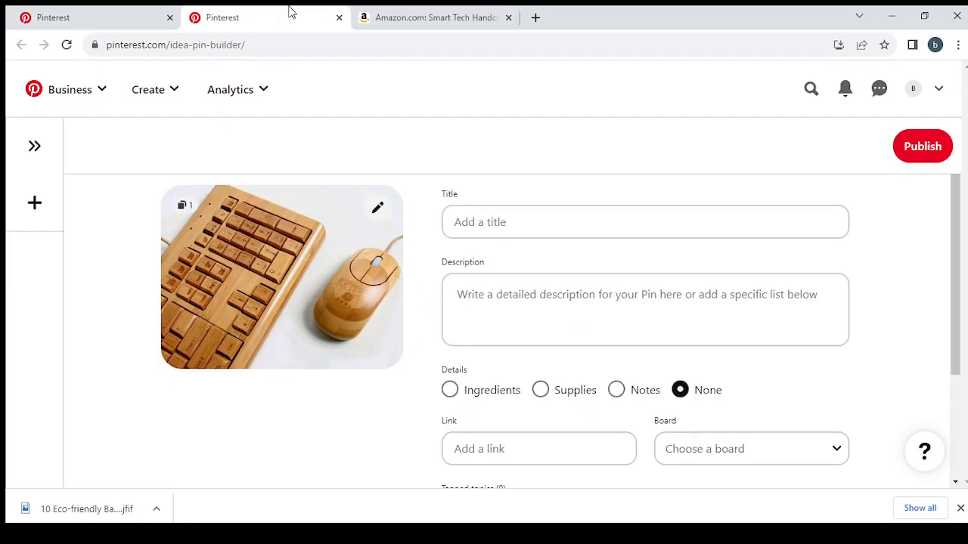
Enter the new pin's title '10 Eco-friendly Bamboo Products'
{"action": "left_click", "coordinate": [644, 221]}
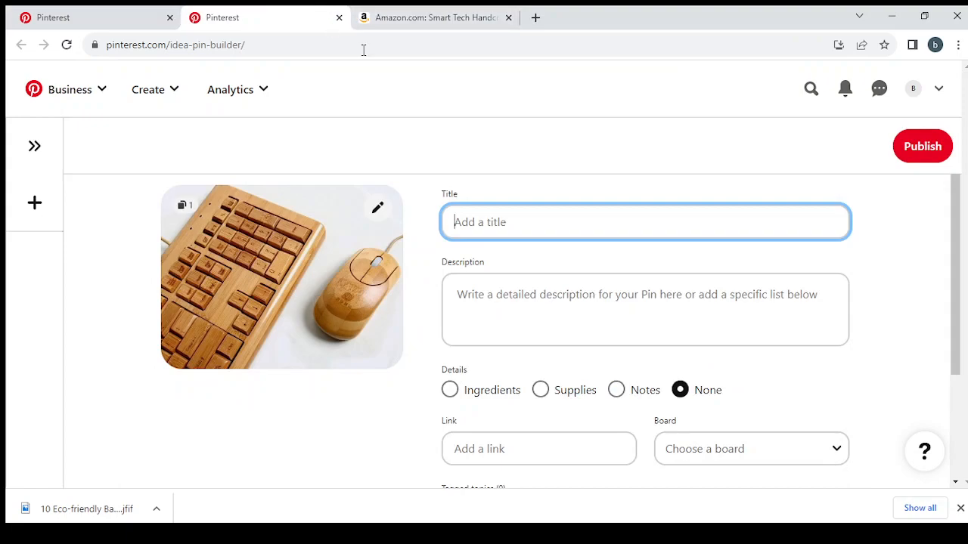
{"action": "type", "text": "10 Eco-friendly Bamboo Products"}
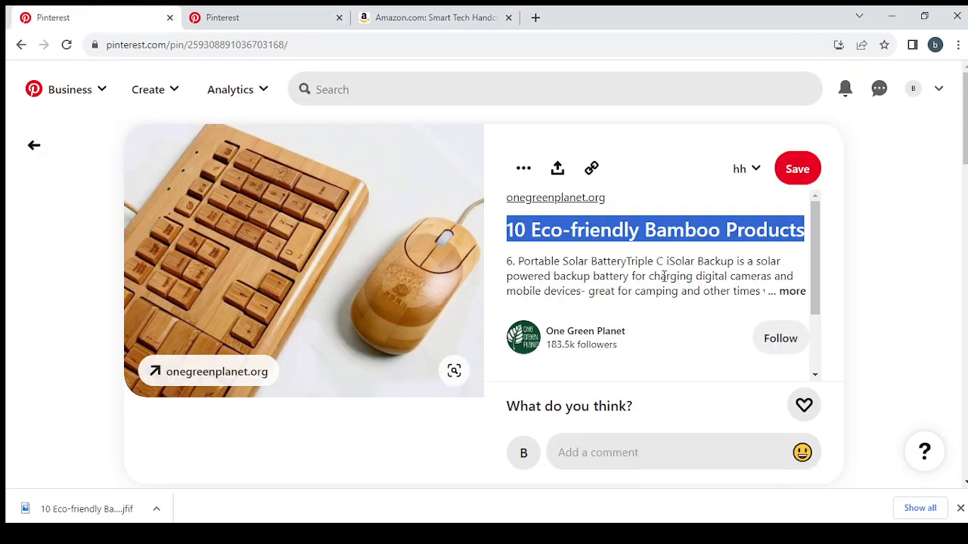
Copy the original pin's expanded description text for the new pin's Description
{"action": "left_click", "coordinate": [792, 290]}
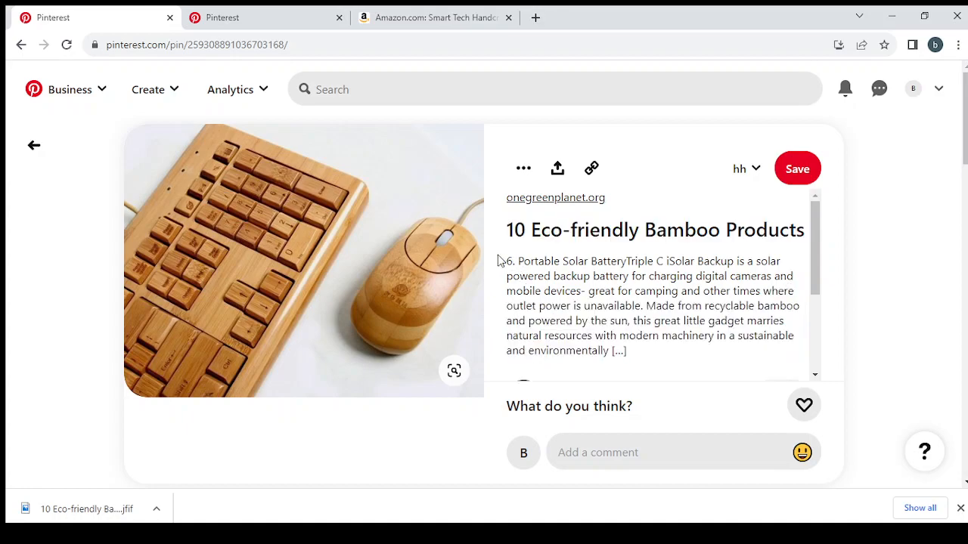
{"action": "left_click_drag", "start_coordinate": [502, 260], "coordinate": [619, 351]}
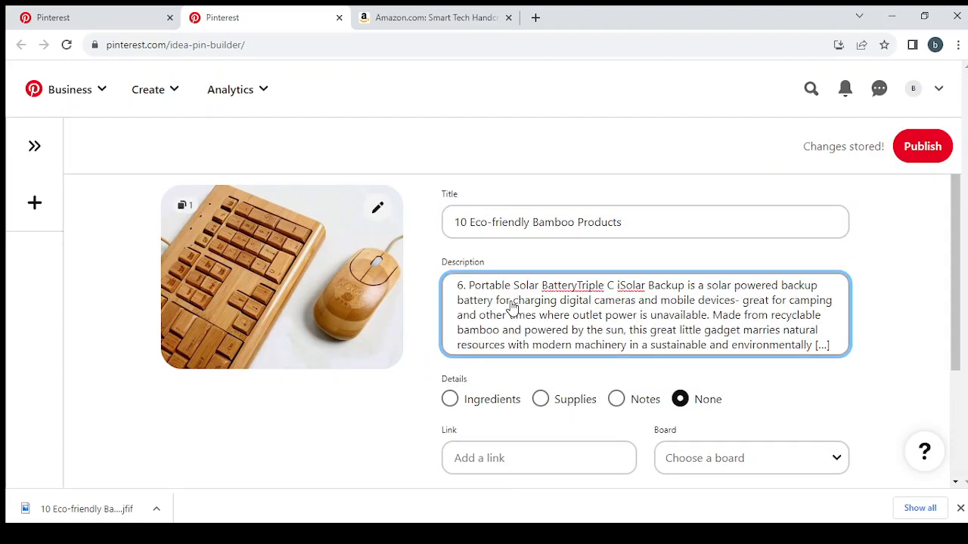
{"action": "scroll", "scroll_direction": "down", "scroll_amount": 3}
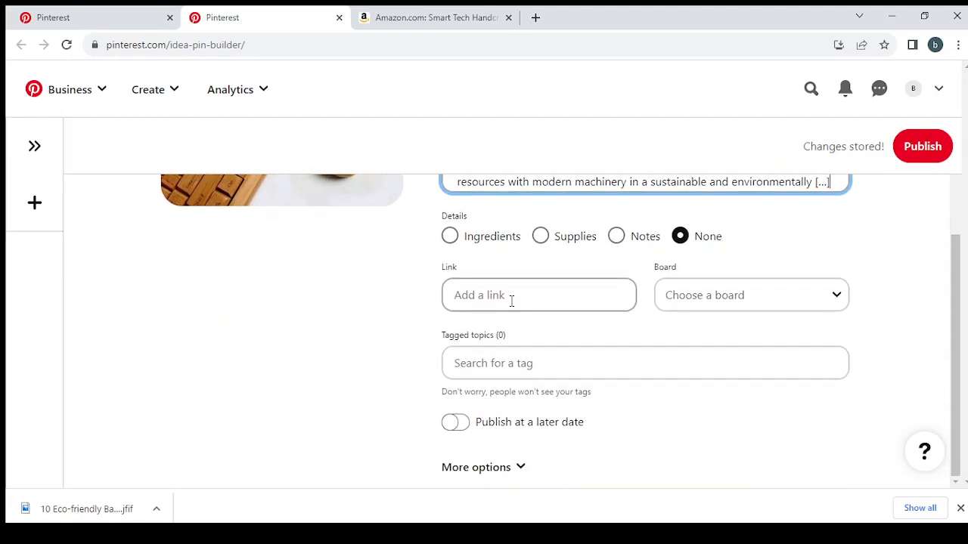
{"action": "left_click", "coordinate": [436, 18]}
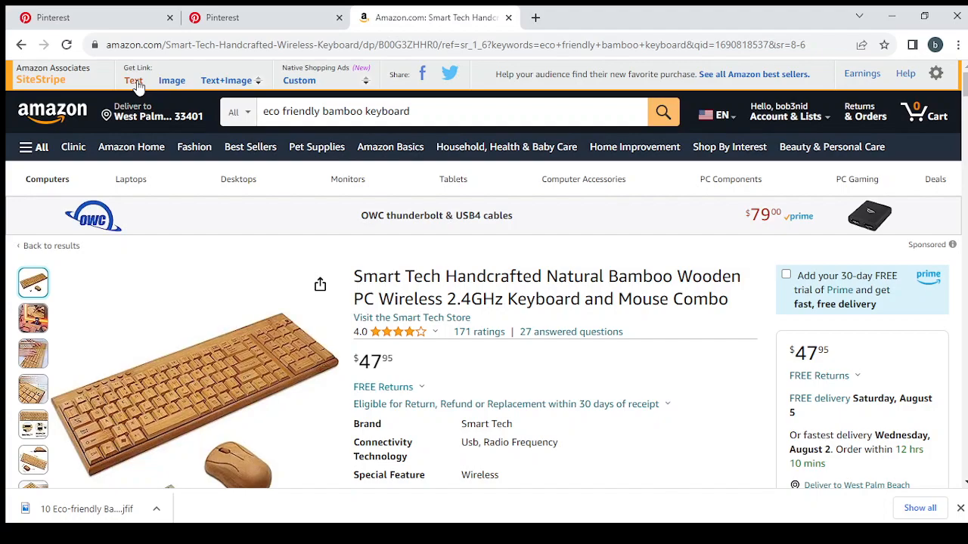
{"action": "left_click", "coordinate": [133, 80]}
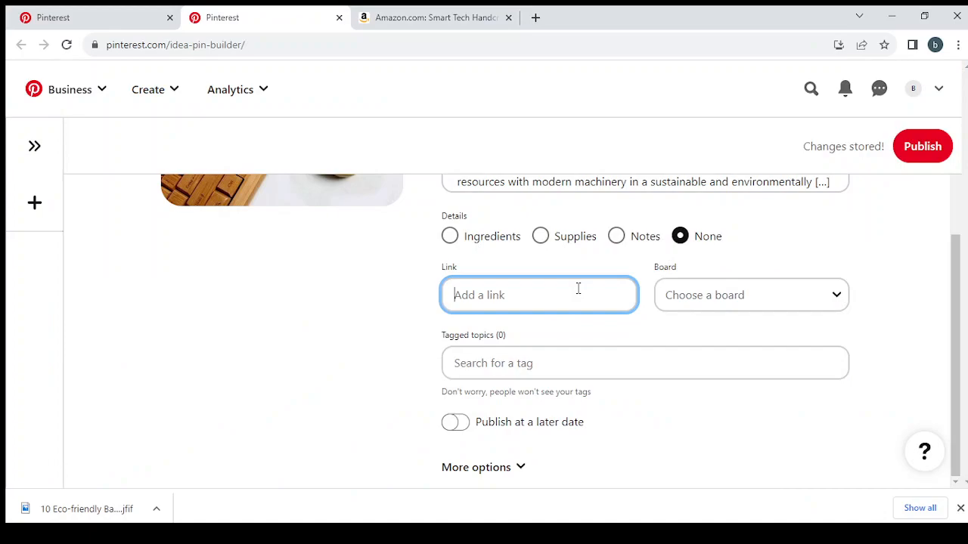
{"action": "type", "text": "https://amzn.to/3qd6B0e"}
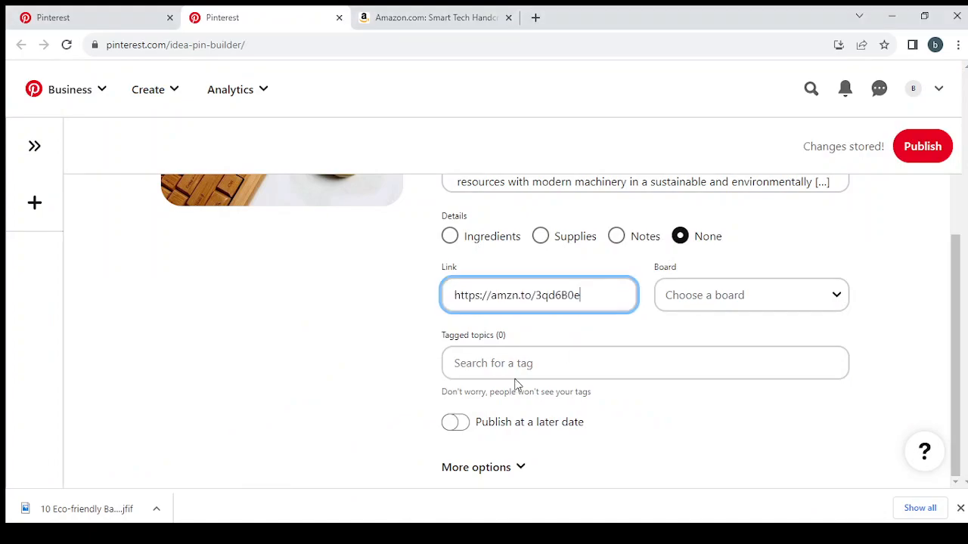
{"action": "left_click", "coordinate": [565, 362]}
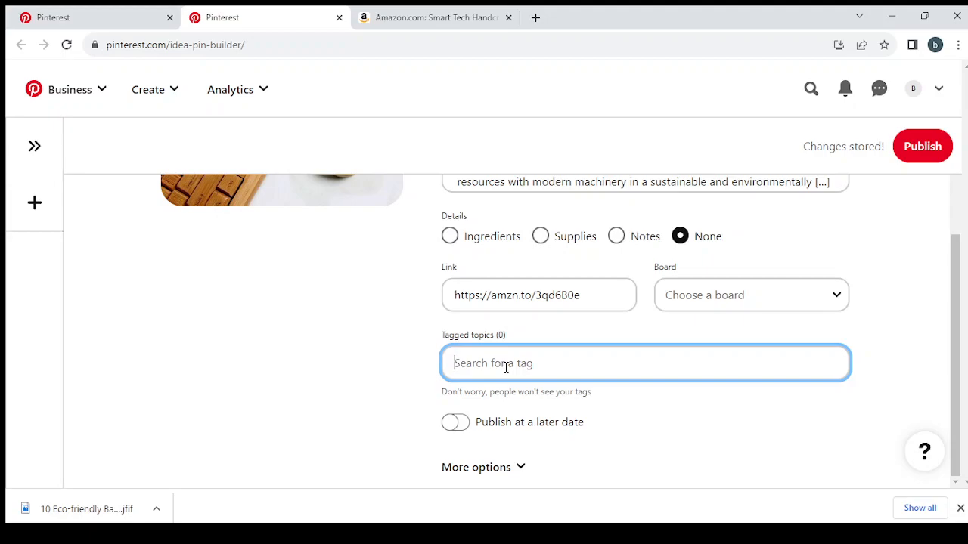
Review the completed form and publish the bamboo keyboard Idea Pin
{"action": "scroll", "scroll_direction": "down", "scroll_amount": 3}
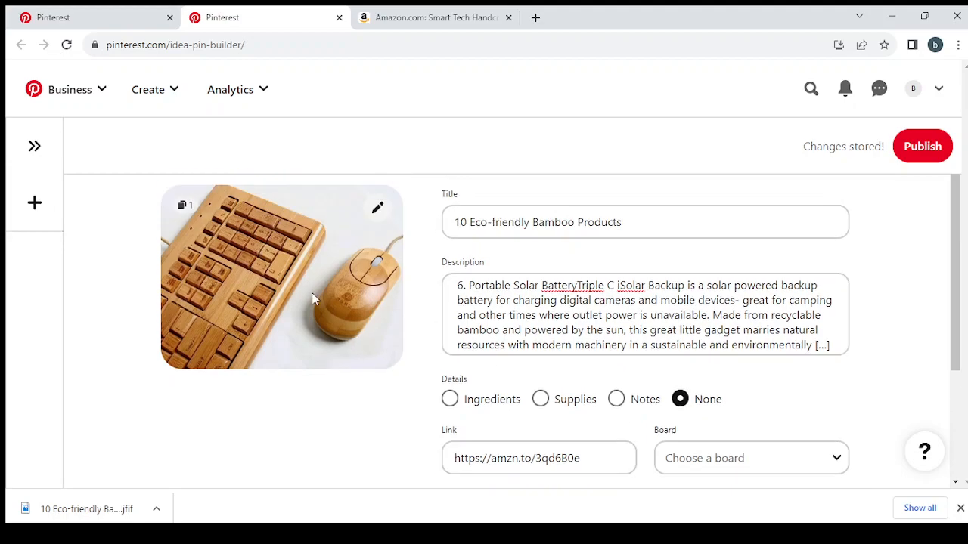
{"action": "mouse_move", "coordinate": [314, 259]}
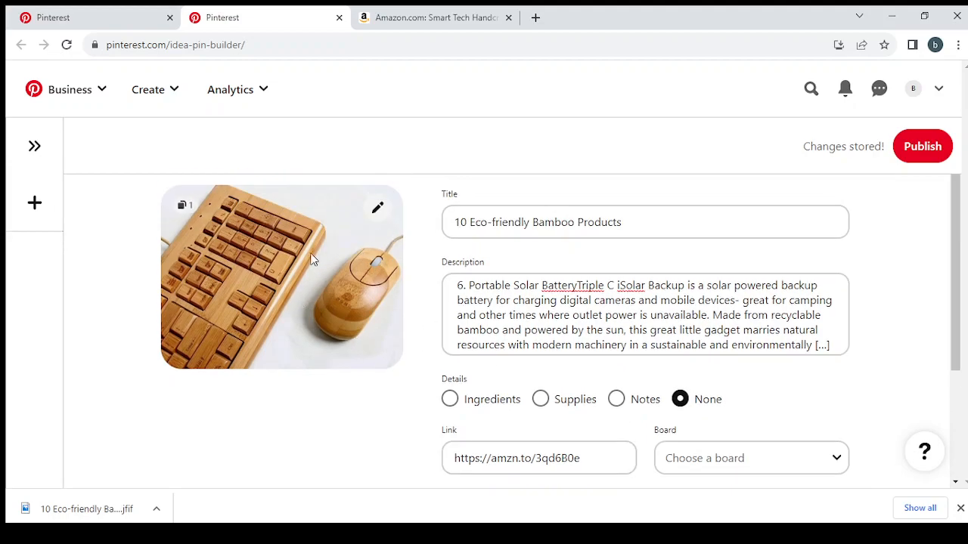
{"action": "scroll", "scroll_direction": "down", "scroll_amount": 3}
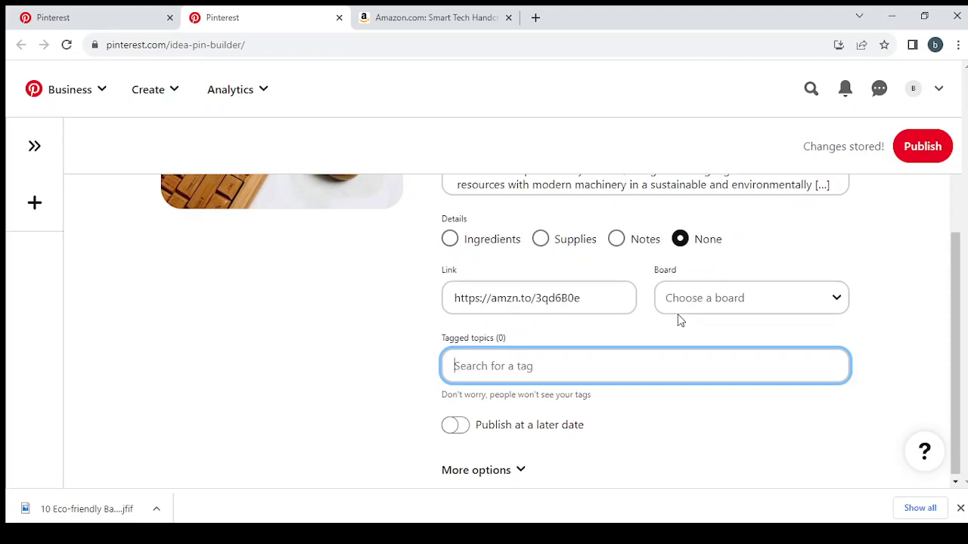
{"action": "left_click", "coordinate": [922, 145]}
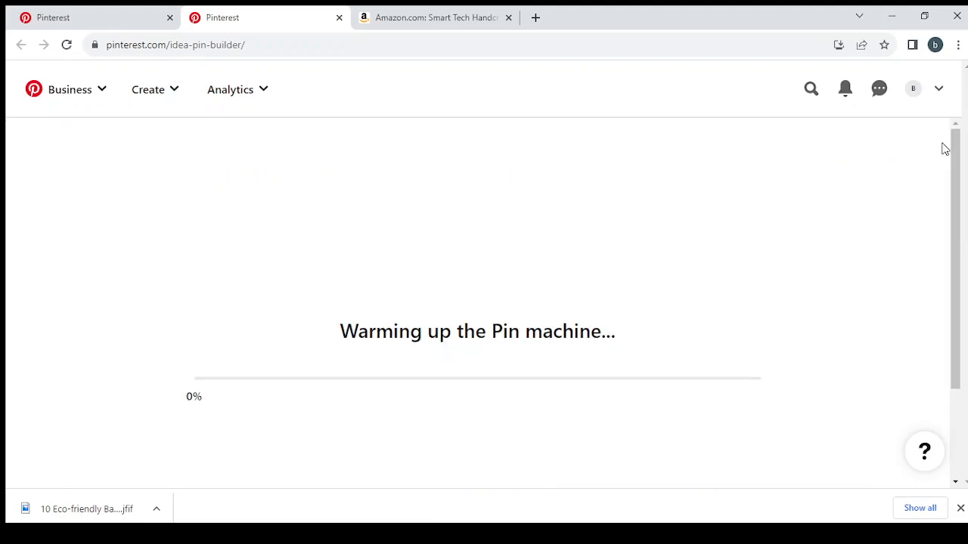